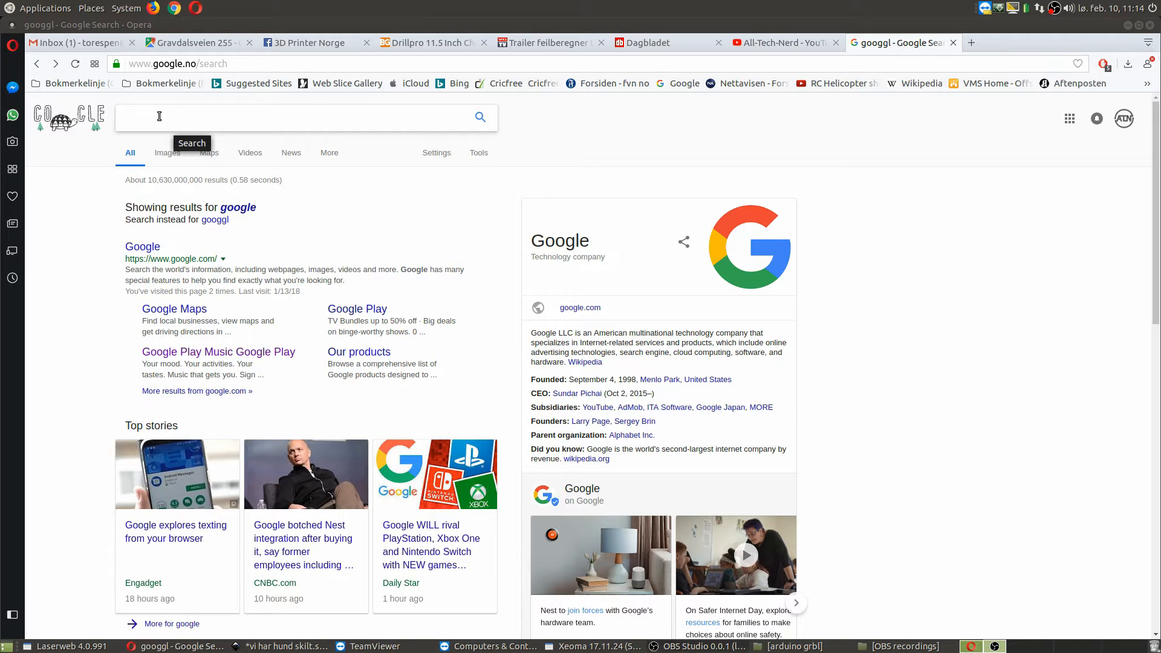
# Search Google for grbl firmware and reach the grbl/grbl GitHub repository page
pyautogui.write('grbl')
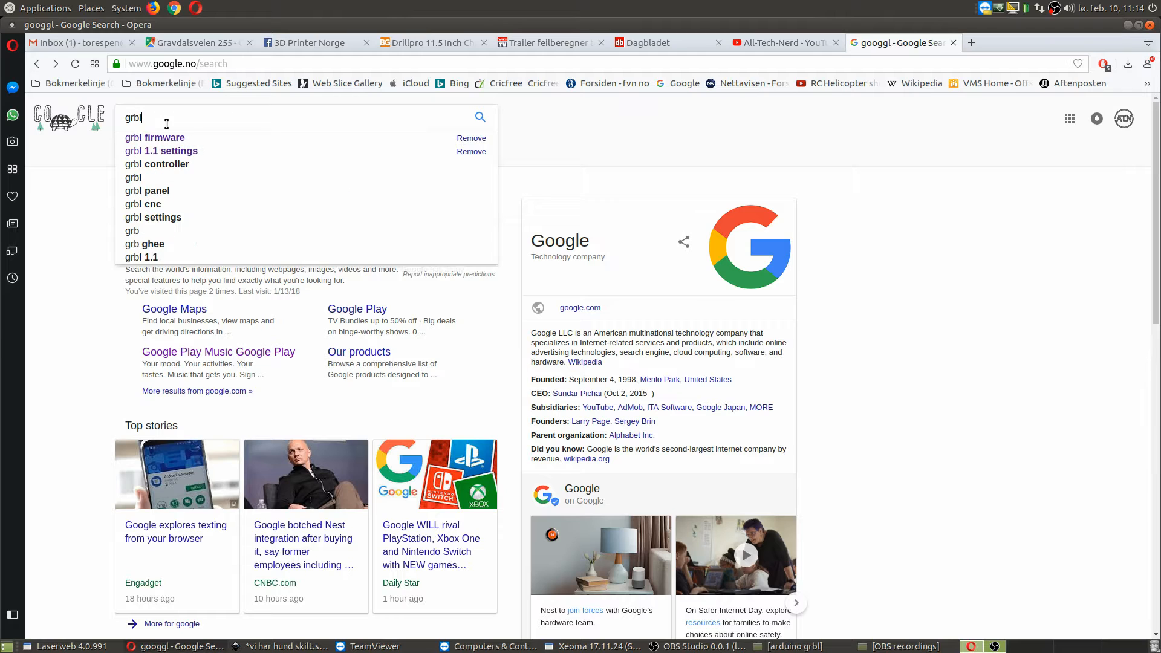
pyautogui.click(155, 137)
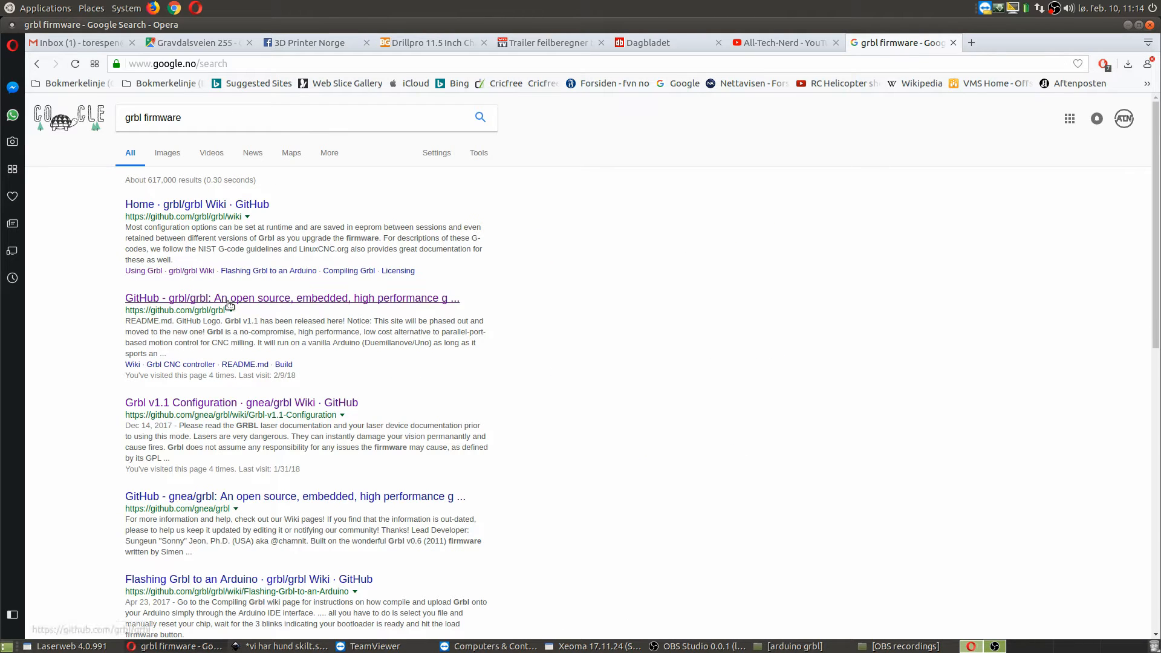
pyautogui.moveTo(232, 304)
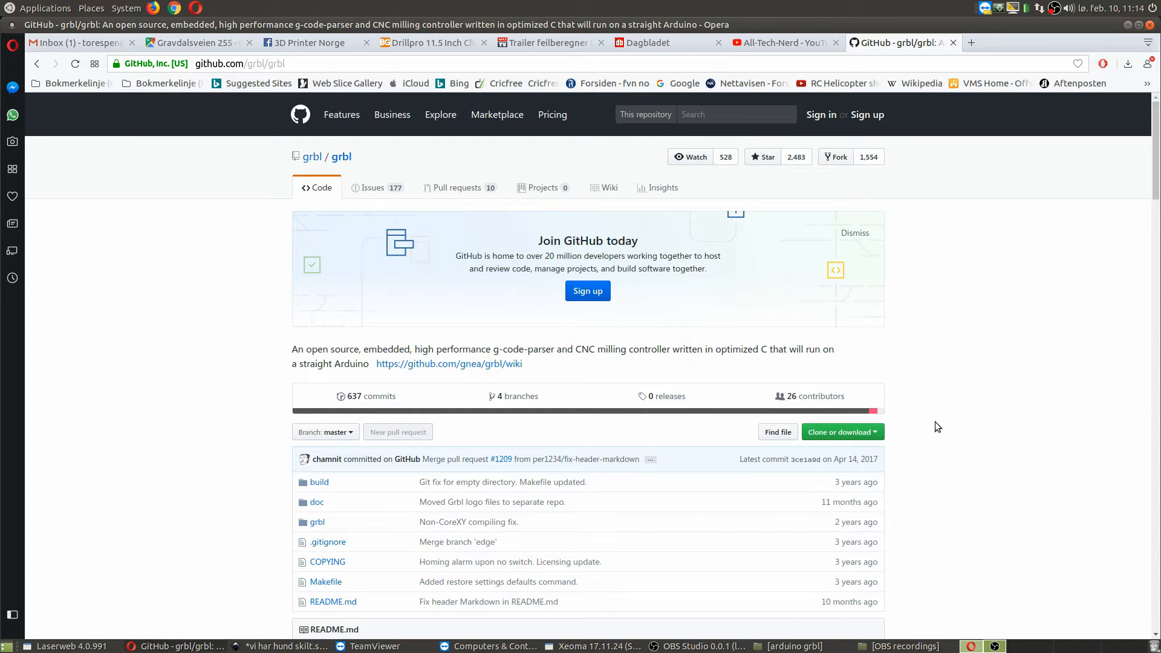
pyautogui.moveTo(835, 432)
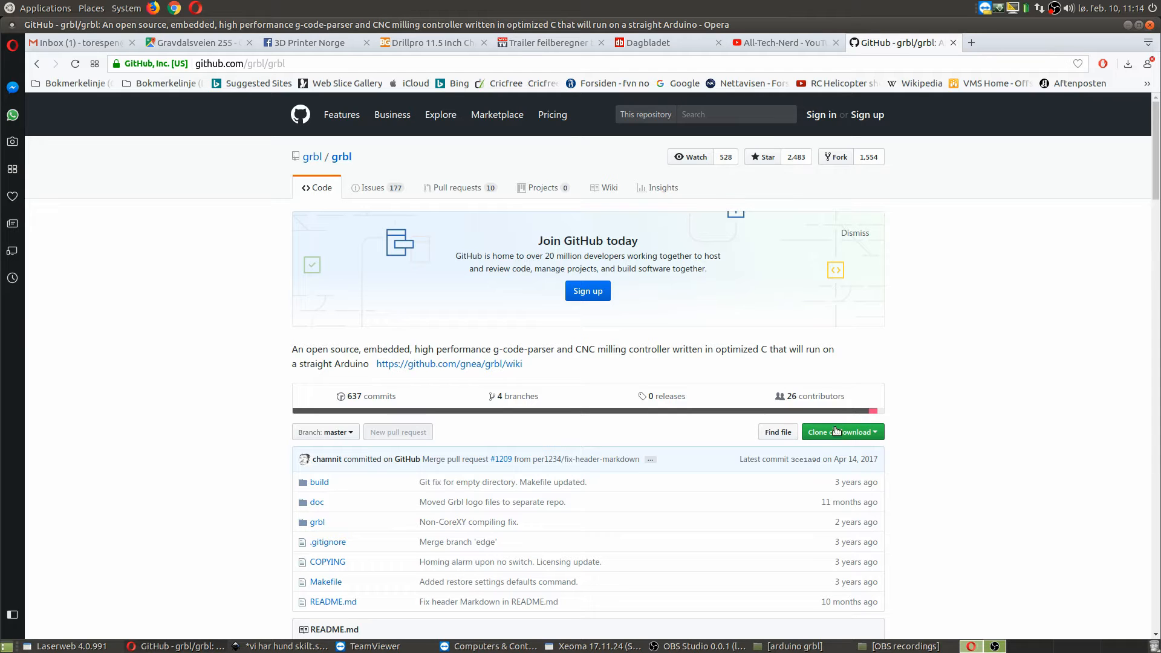
pyautogui.scroll(-3)
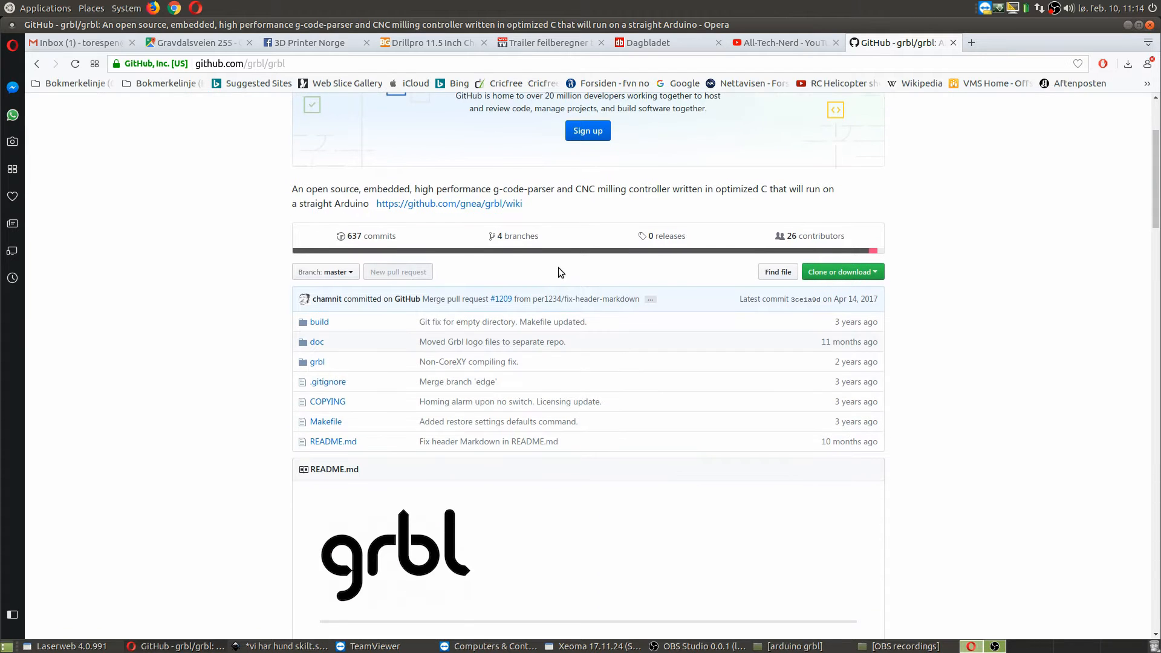
pyautogui.moveTo(208, 334)
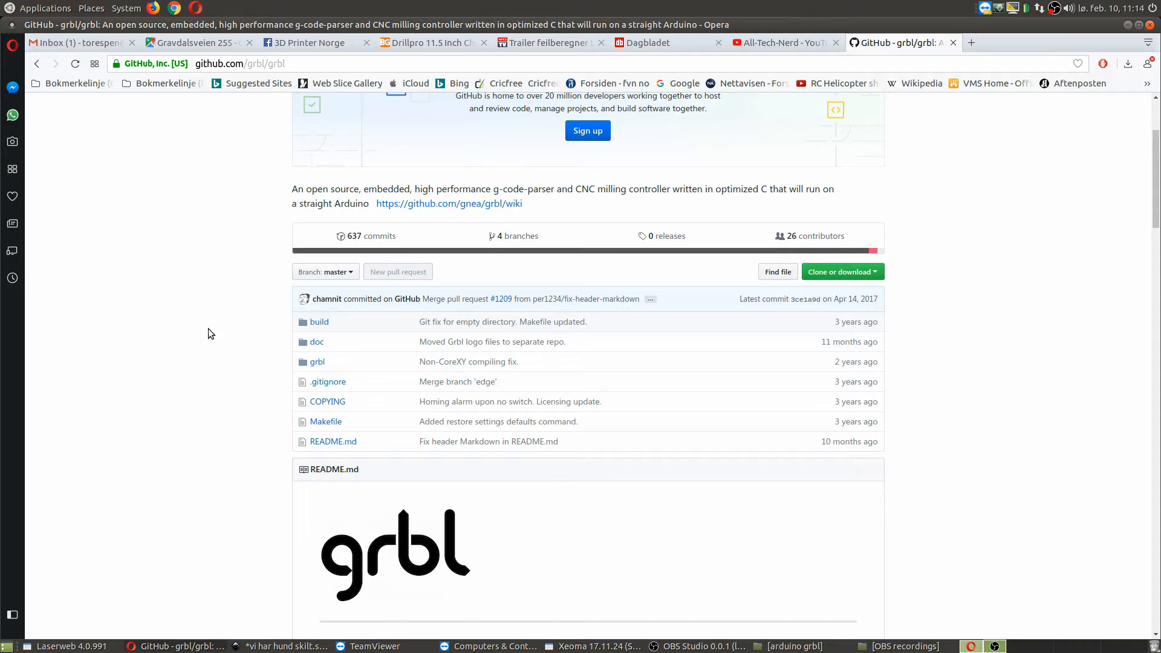
pyautogui.moveTo(516, 430)
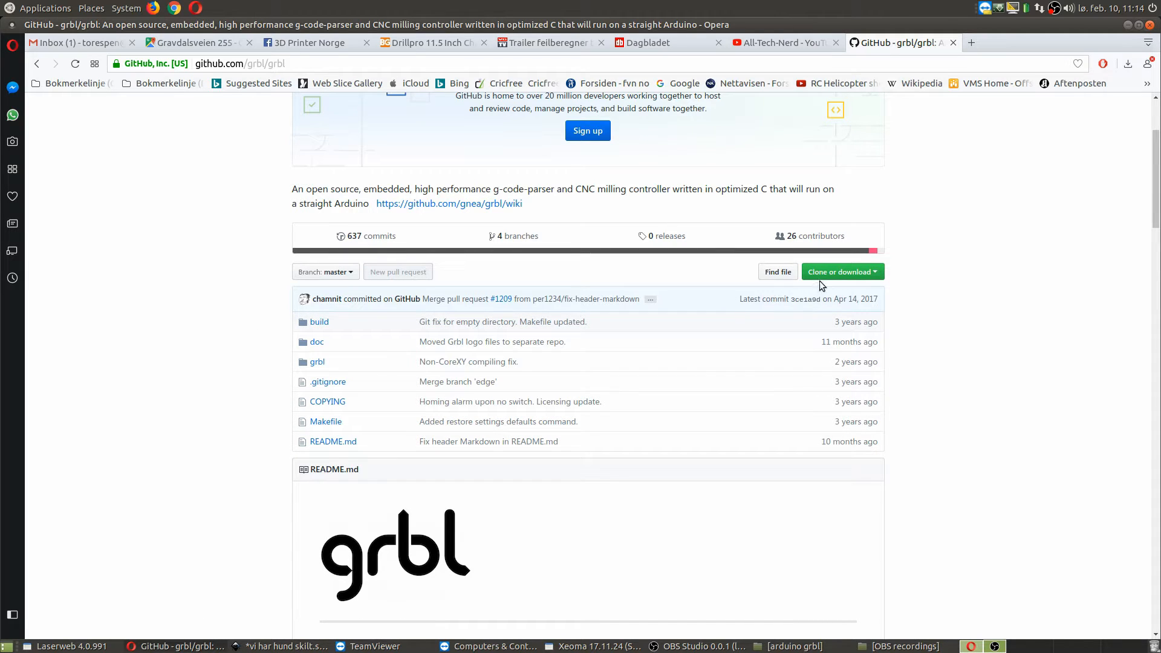
# Download the repository as grbl-master.zip into the arduino grbl folder under Downloads
pyautogui.click(842, 271)
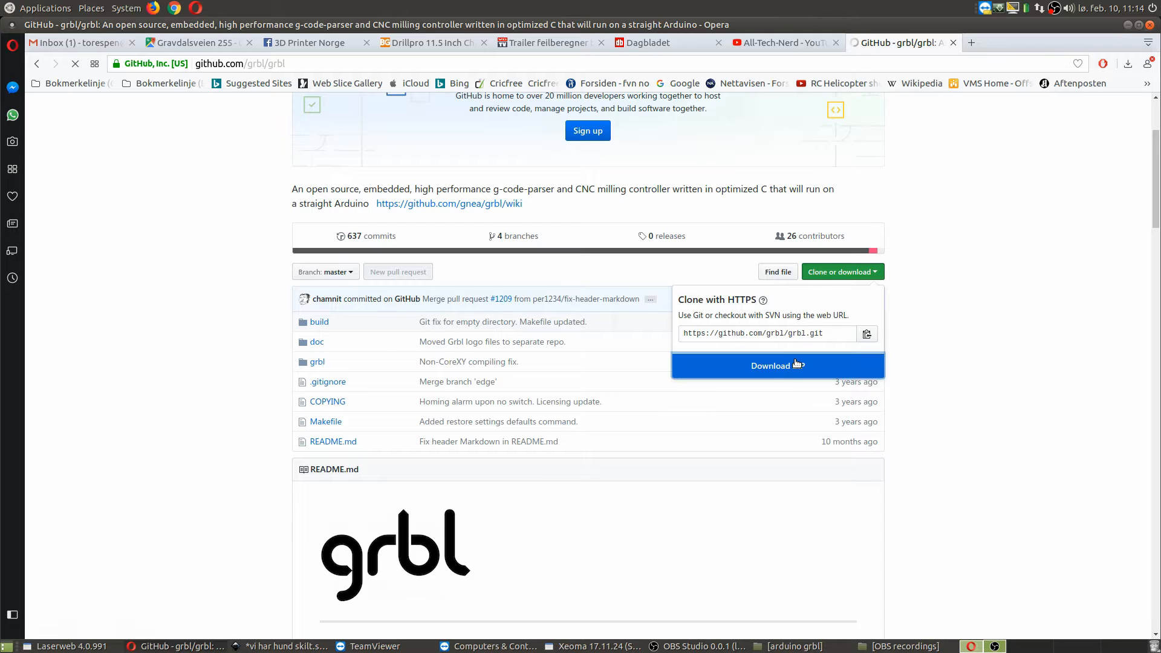
pyautogui.click(777, 365)
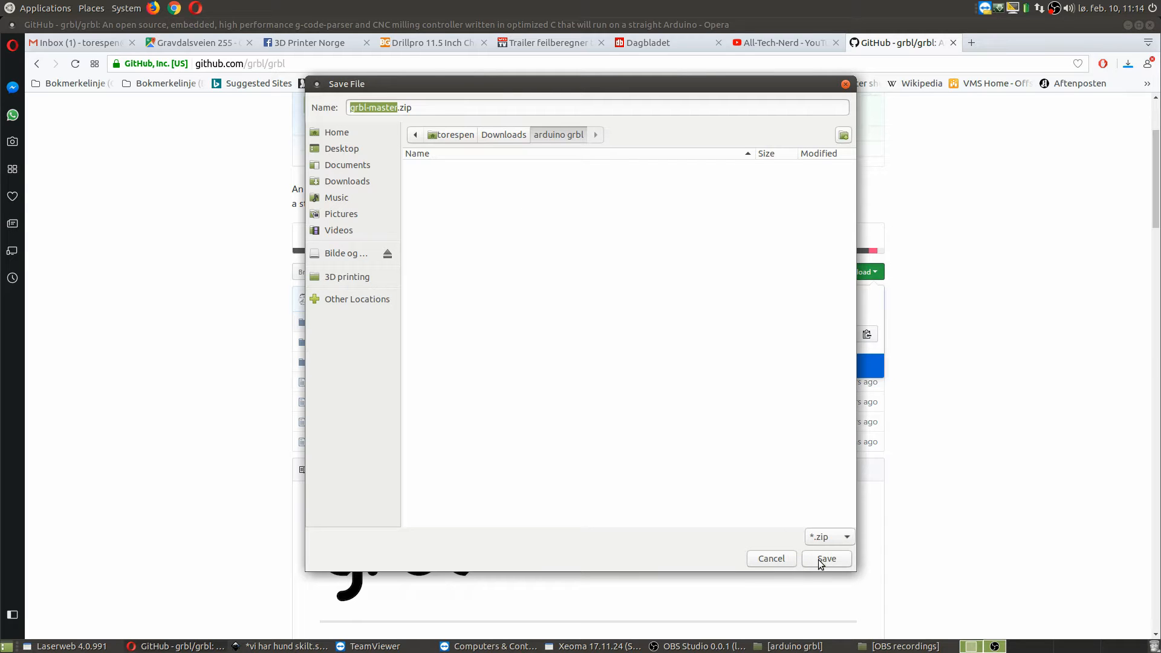
pyautogui.click(828, 559)
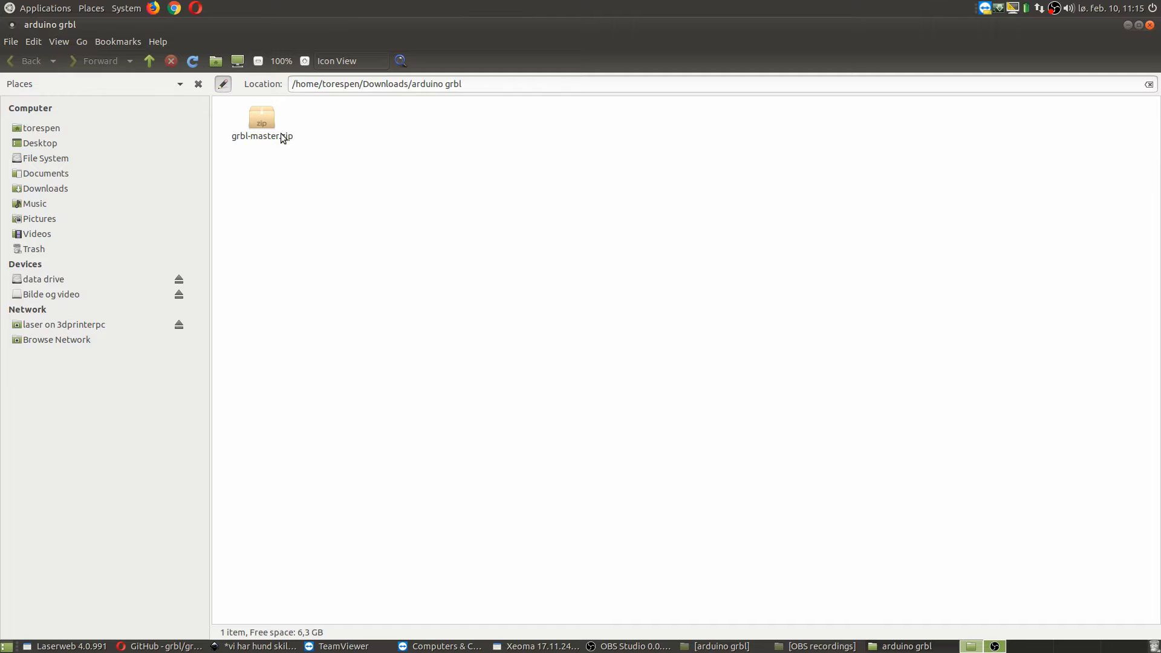
# Extract grbl-master.zip here and browse into grbl-master/grbl/cpu_map
pyautogui.rightClick(261, 119)
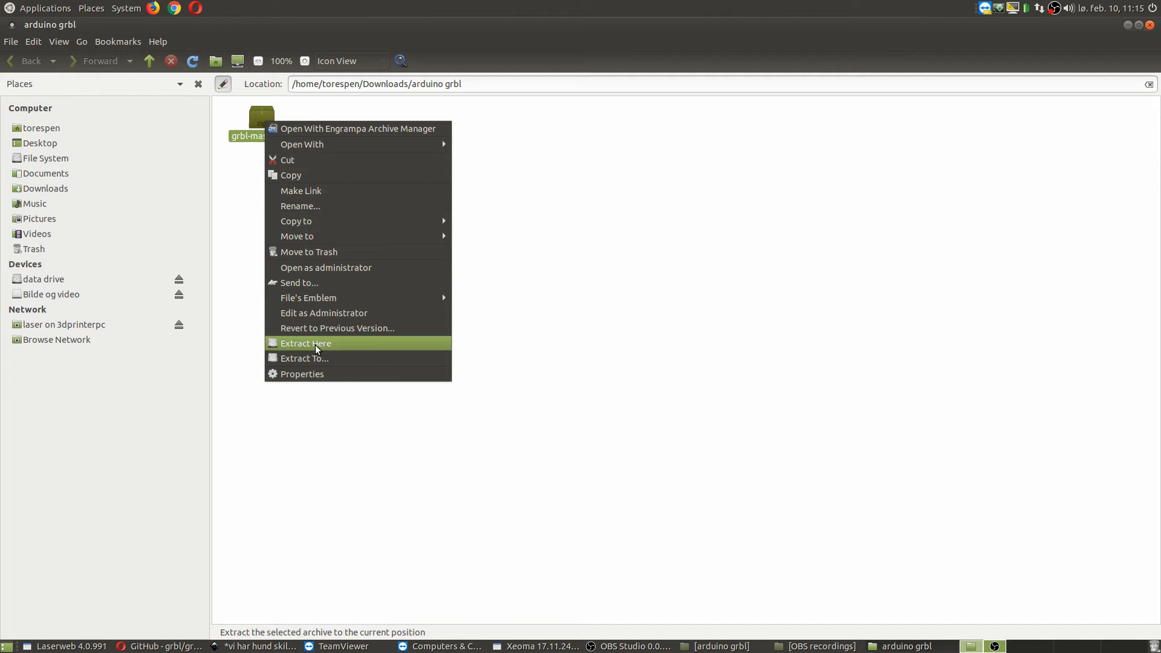
pyautogui.click(306, 343)
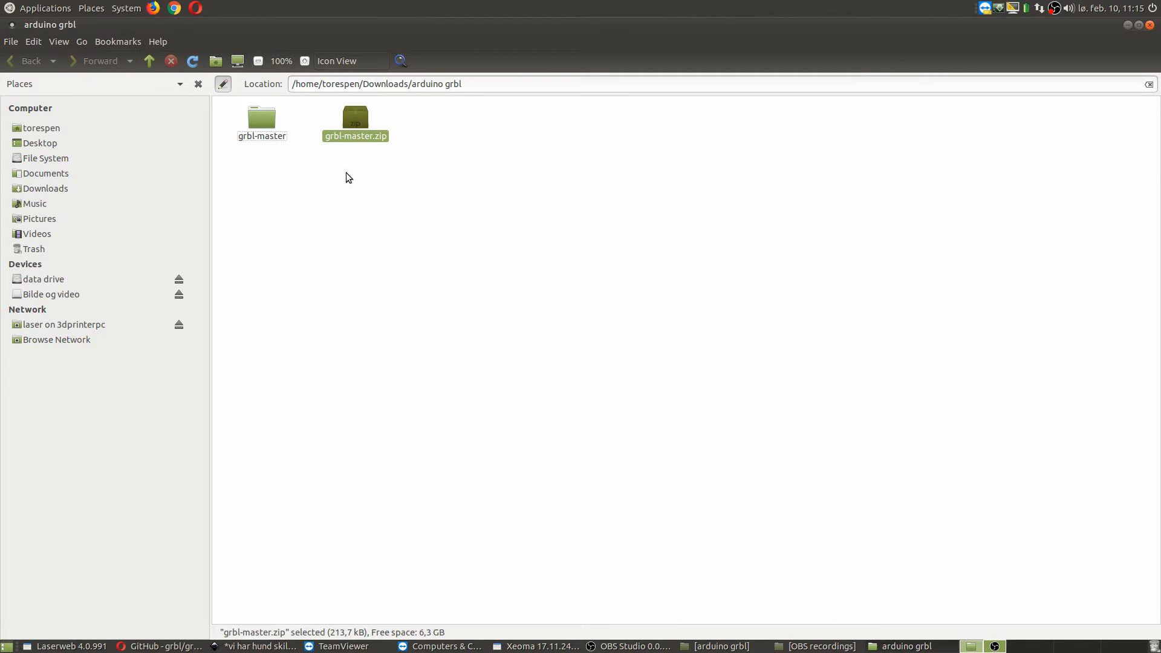
pyautogui.doubleClick(261, 117)
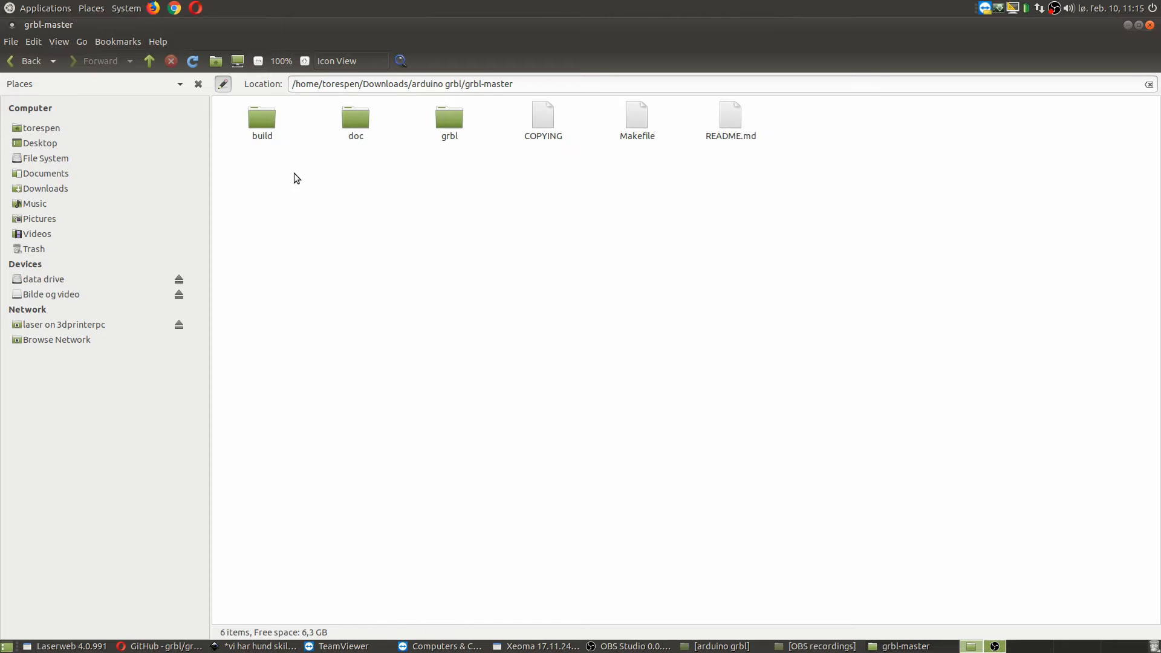
pyautogui.moveTo(273, 150)
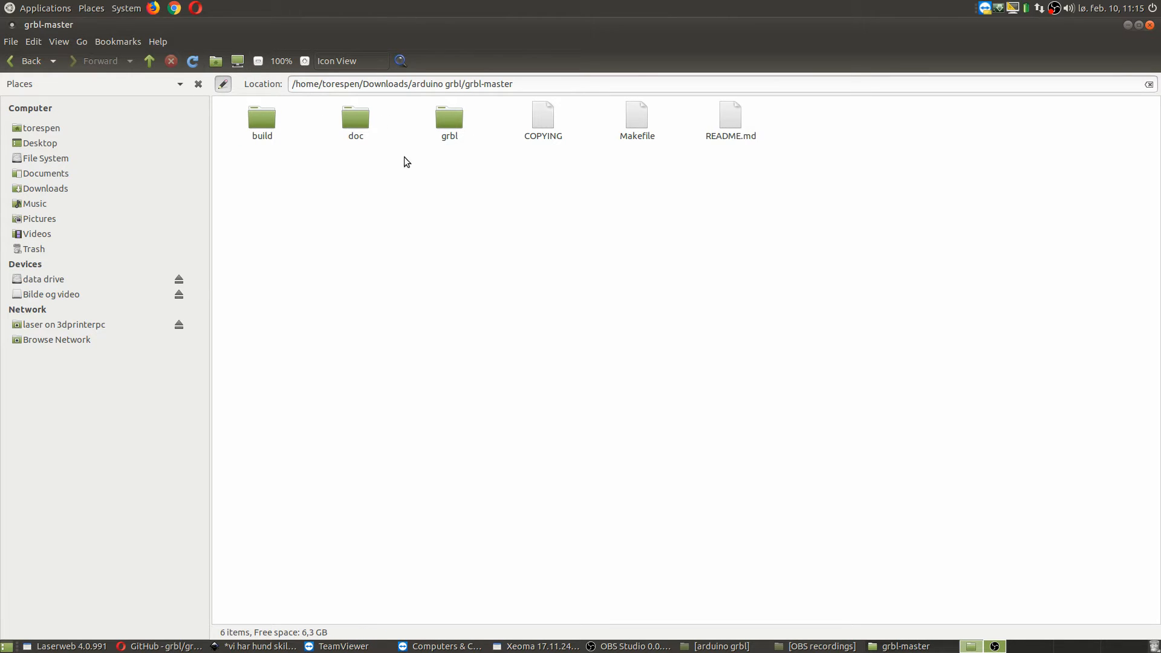
pyautogui.moveTo(445, 123)
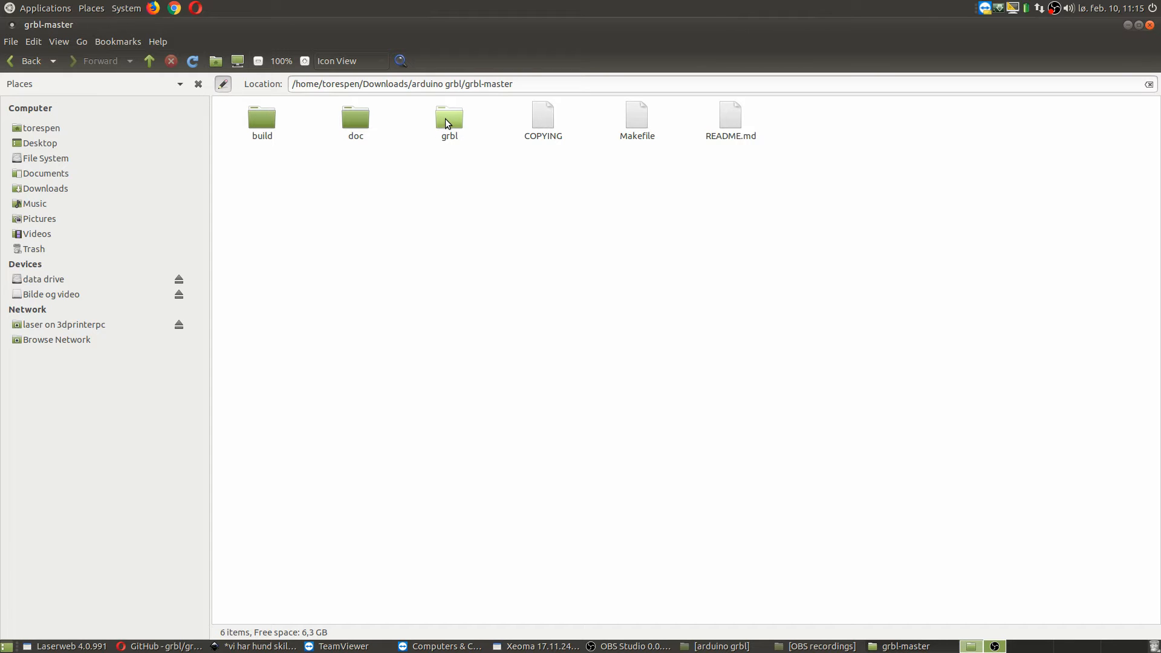
pyautogui.doubleClick(449, 115)
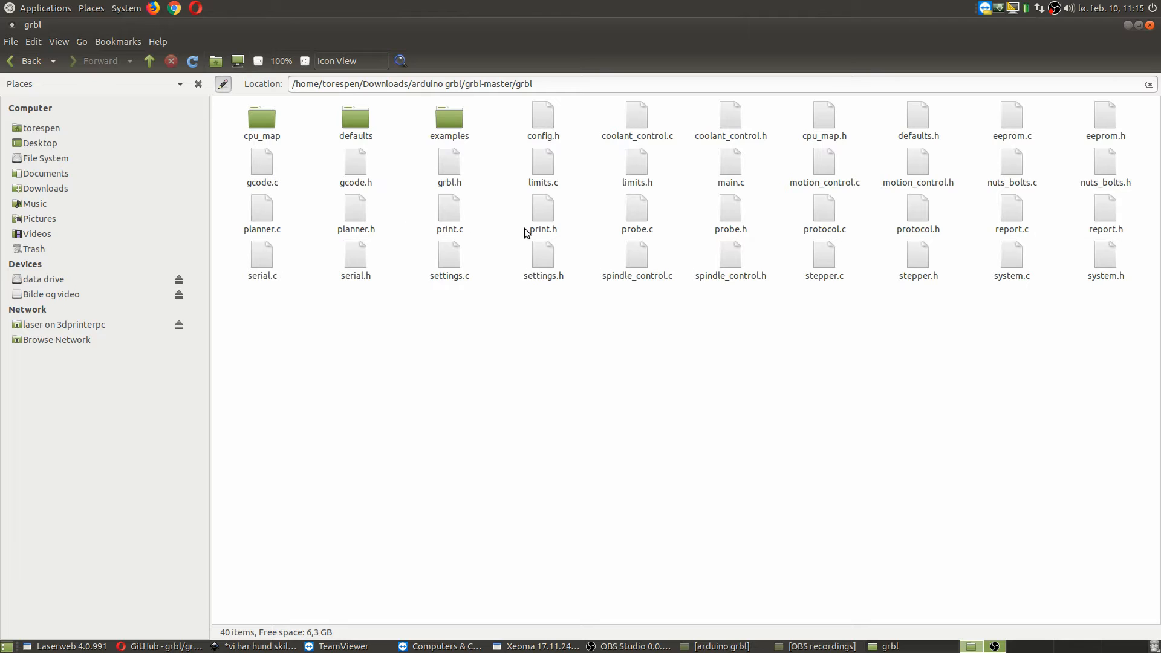
pyautogui.moveTo(498, 261)
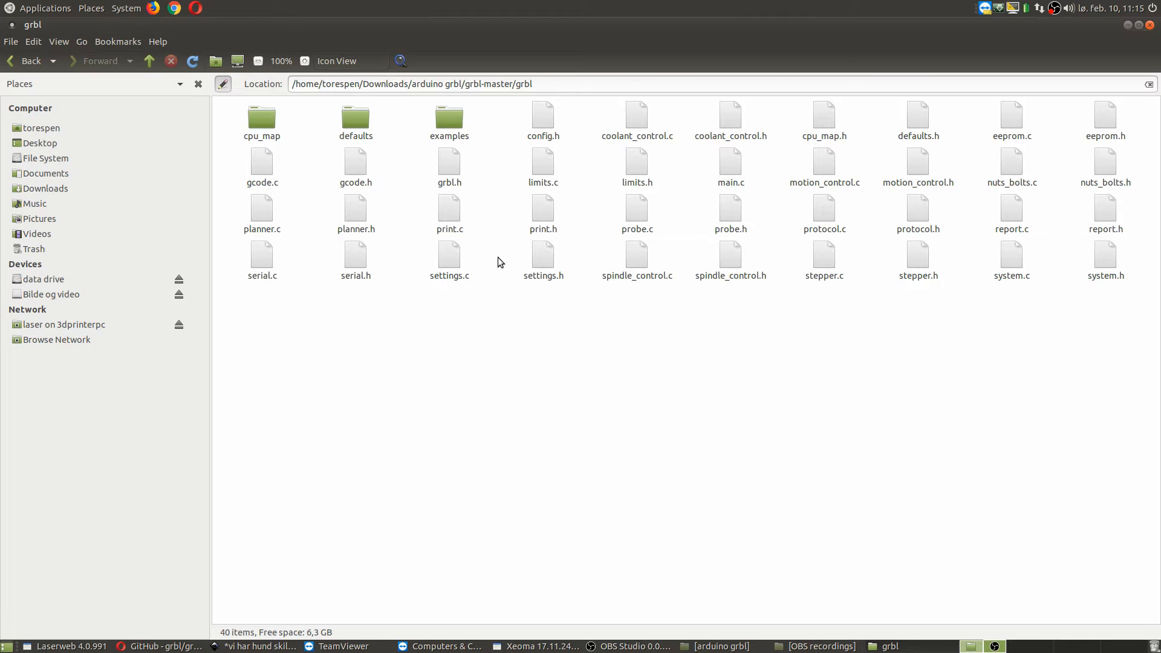
pyautogui.moveTo(505, 262)
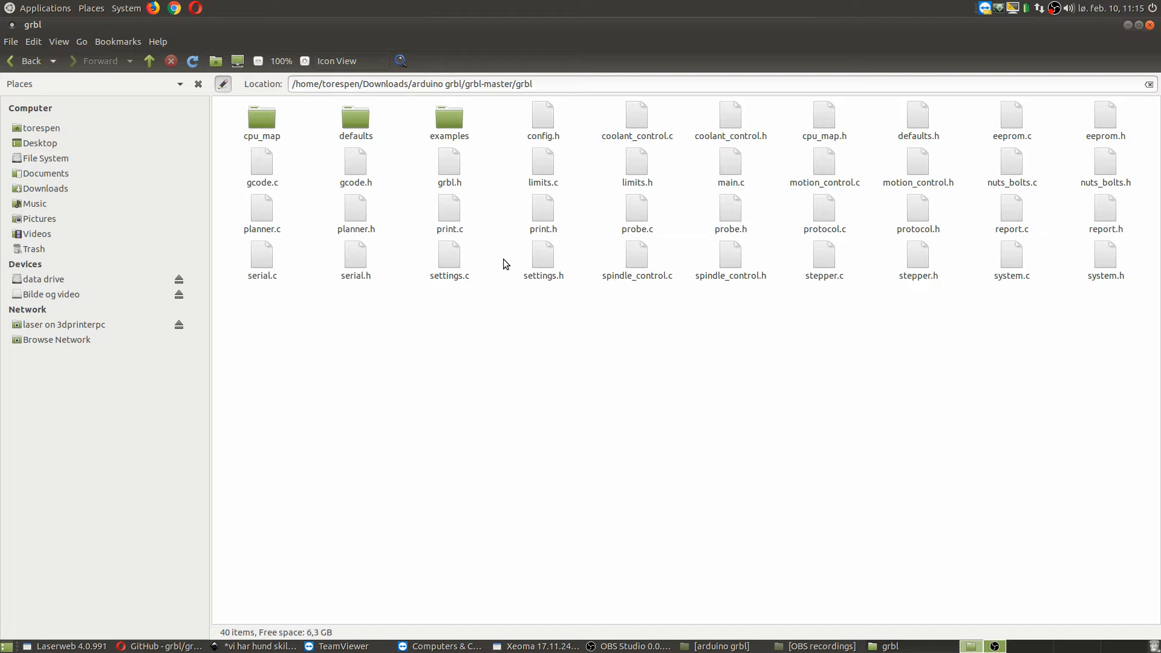
pyautogui.moveTo(509, 265)
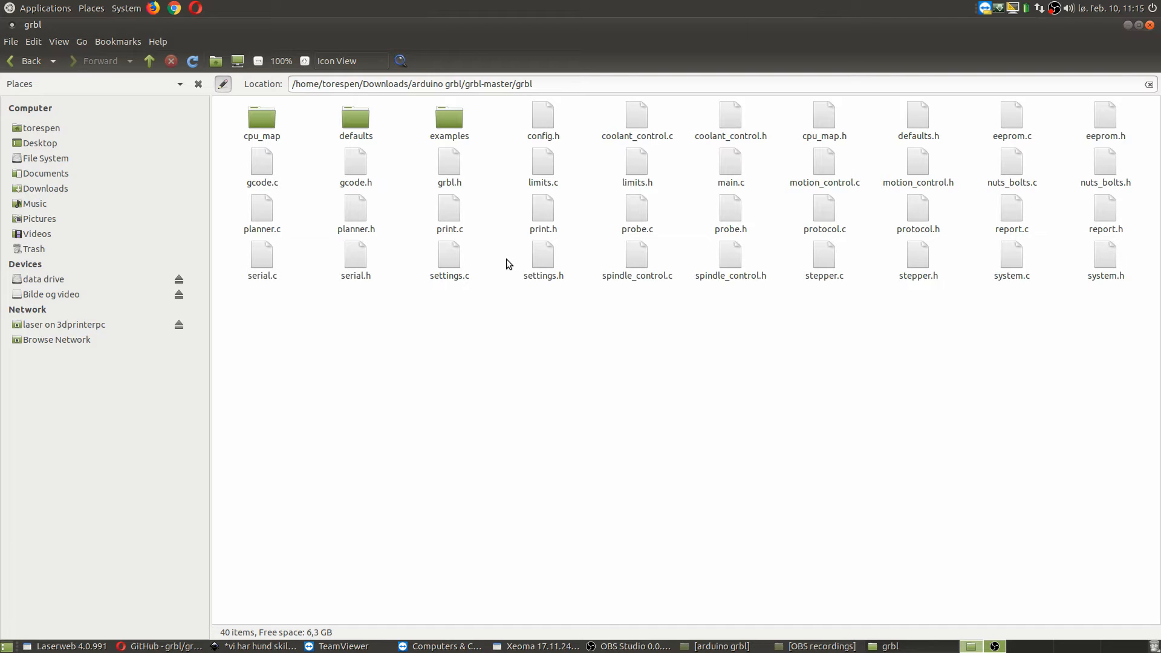
pyautogui.moveTo(513, 263)
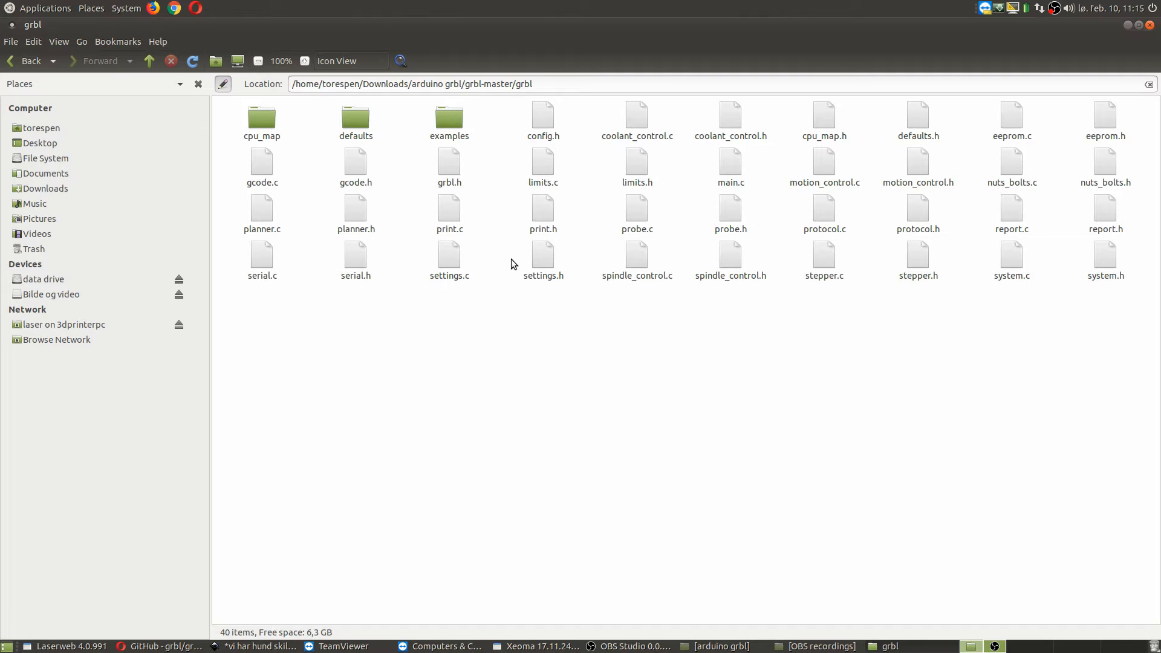
pyautogui.moveTo(387, 177)
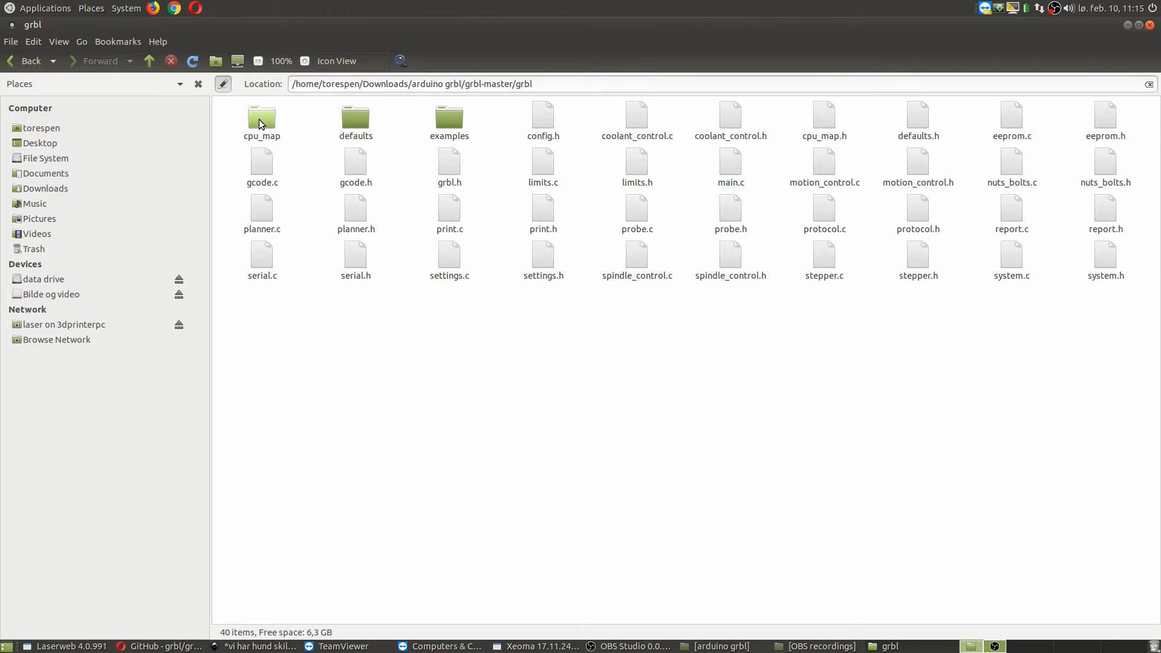
pyautogui.doubleClick(261, 116)
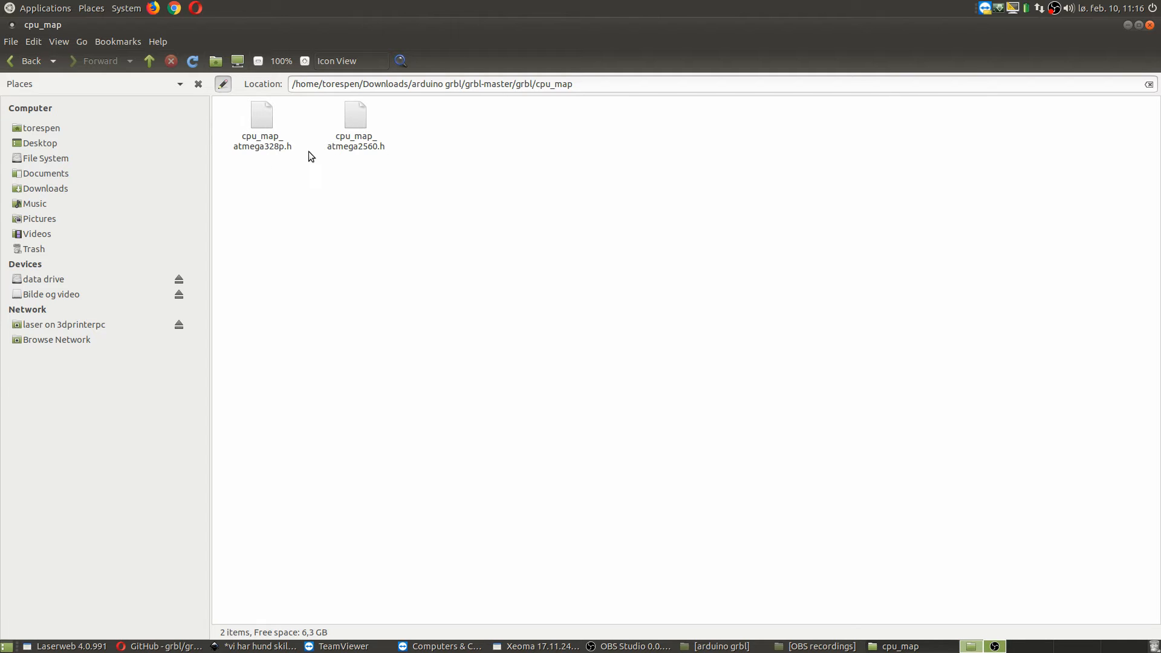
pyautogui.moveTo(268, 163)
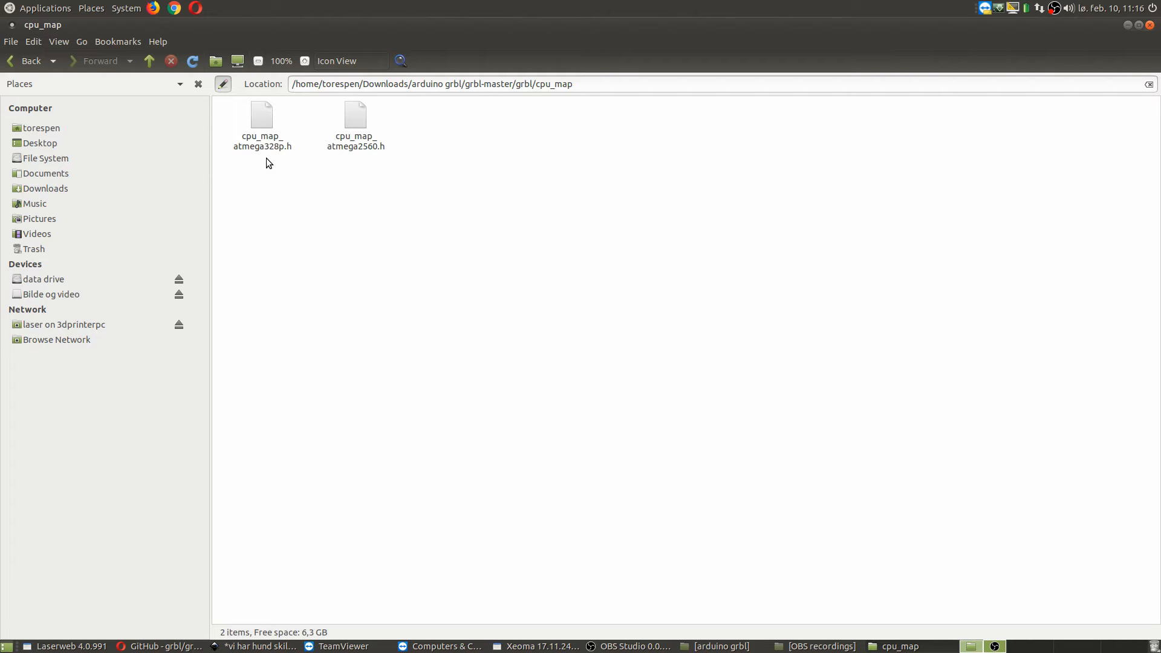
pyautogui.moveTo(356, 164)
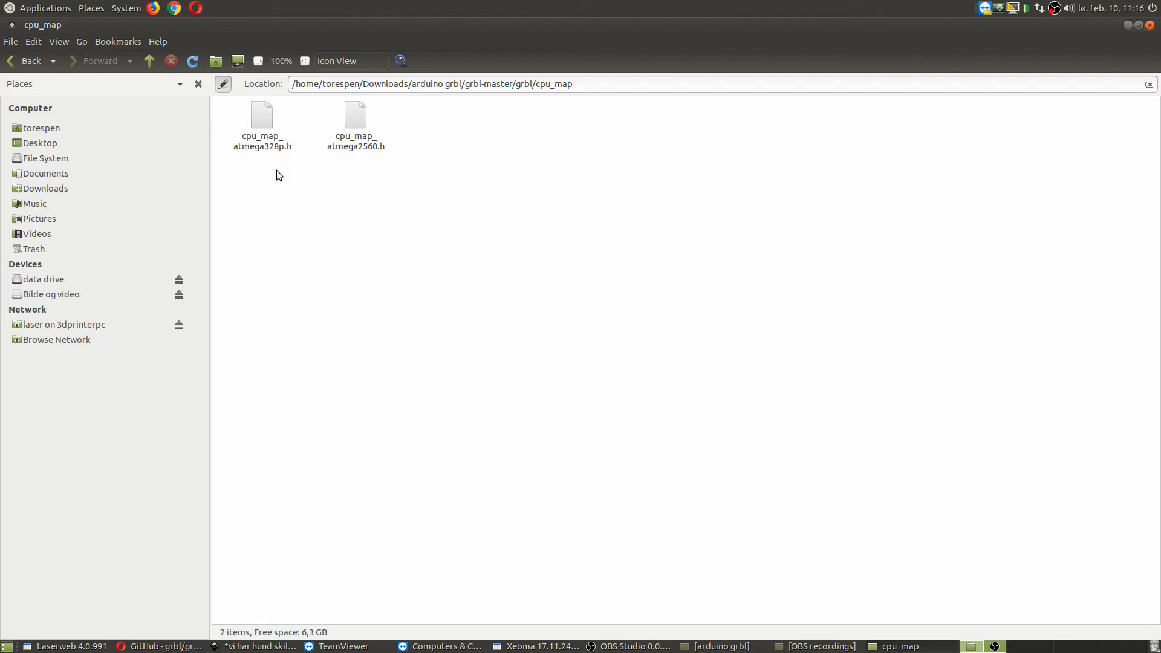
# Open cpu_map_atmega328p.h in Pluma and go to the X_STEP_BIT definition
pyautogui.doubleClick(262, 114)
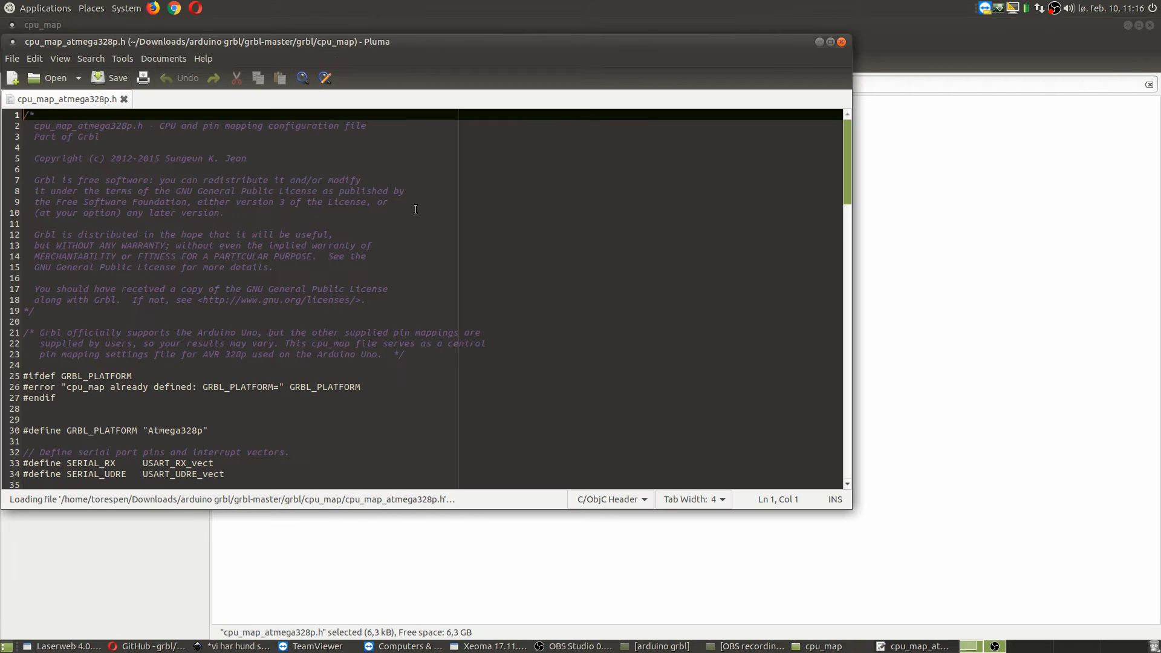
pyautogui.scroll(-3)
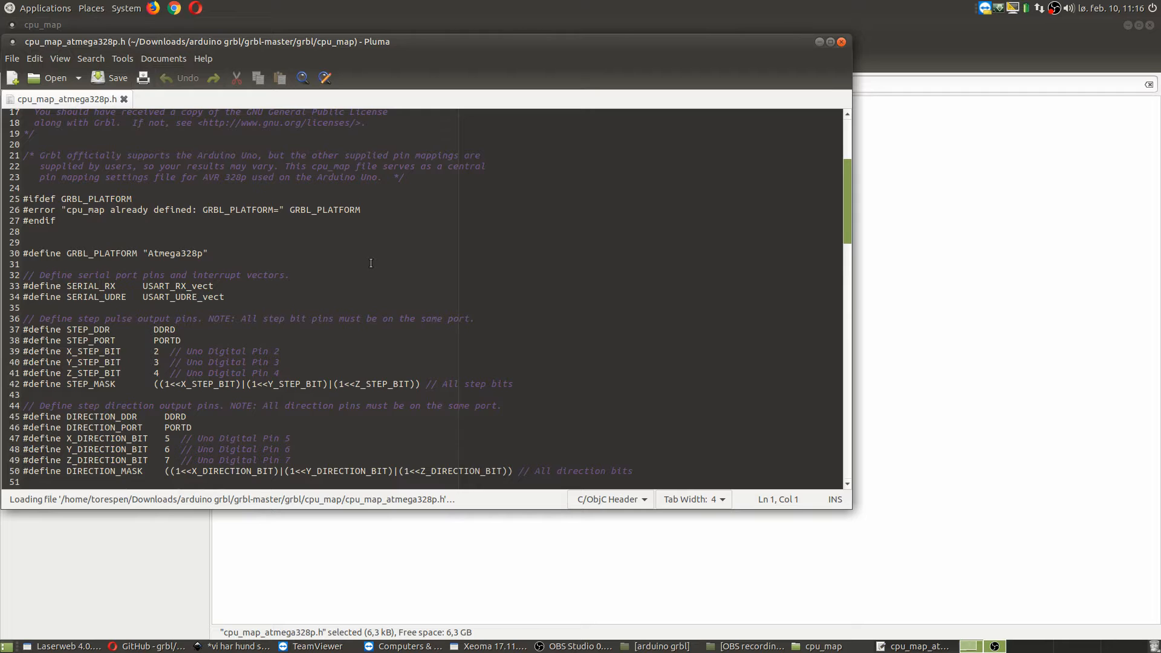
pyautogui.scroll(-3)
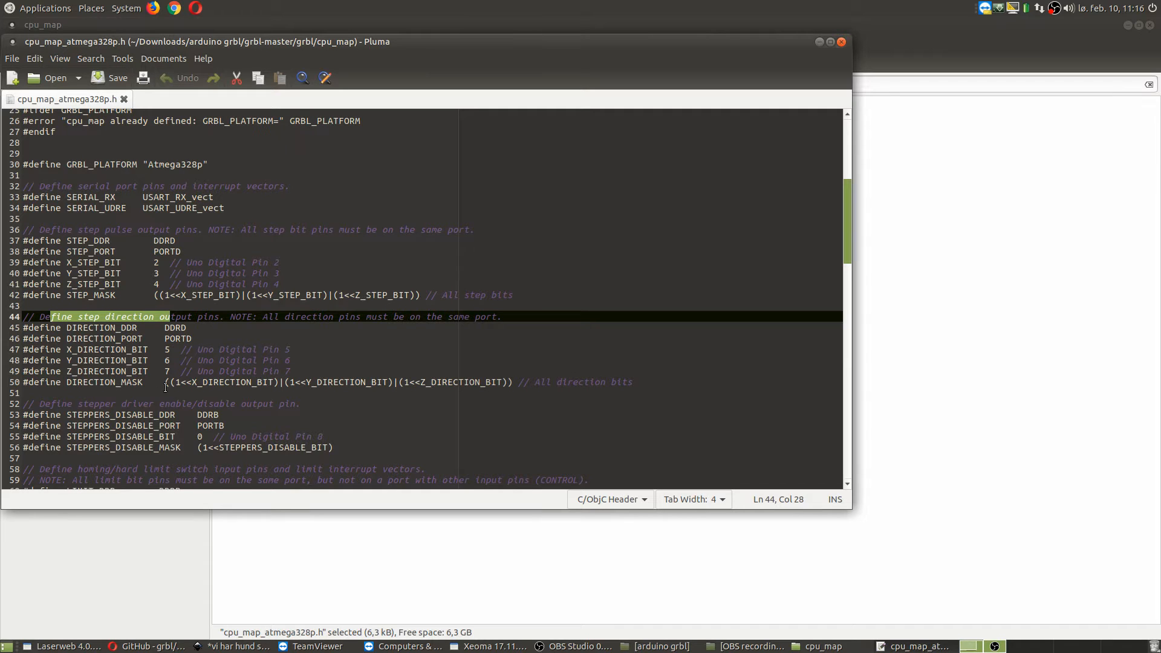
pyautogui.moveTo(148, 266)
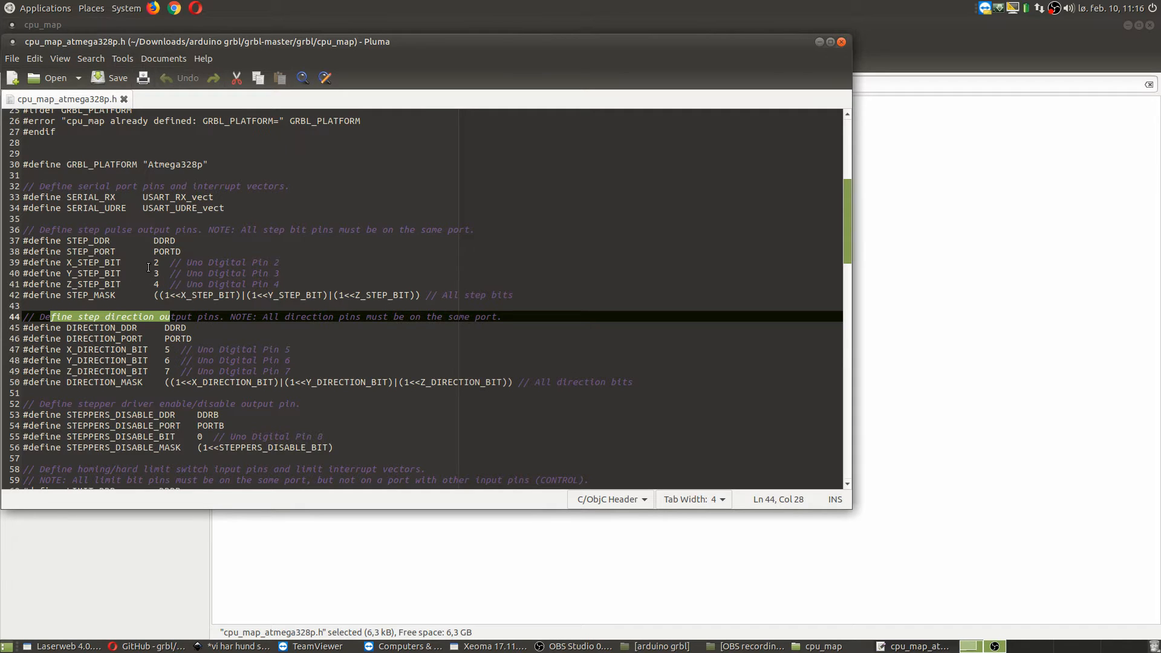
pyautogui.click(154, 263)
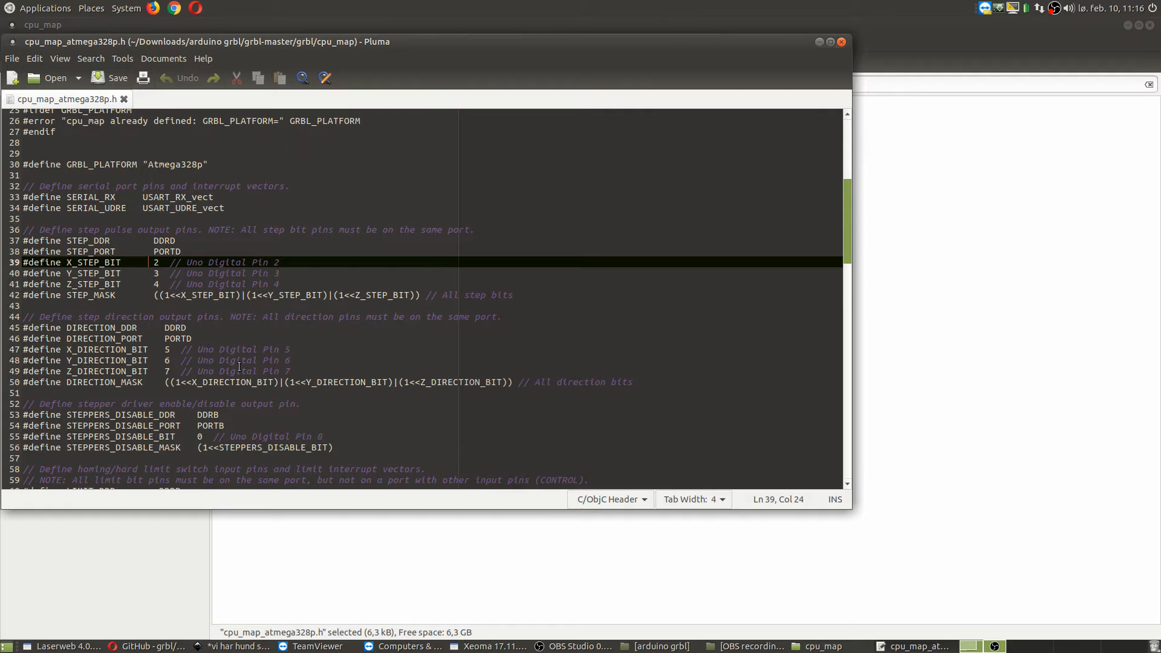
pyautogui.moveTo(237, 363)
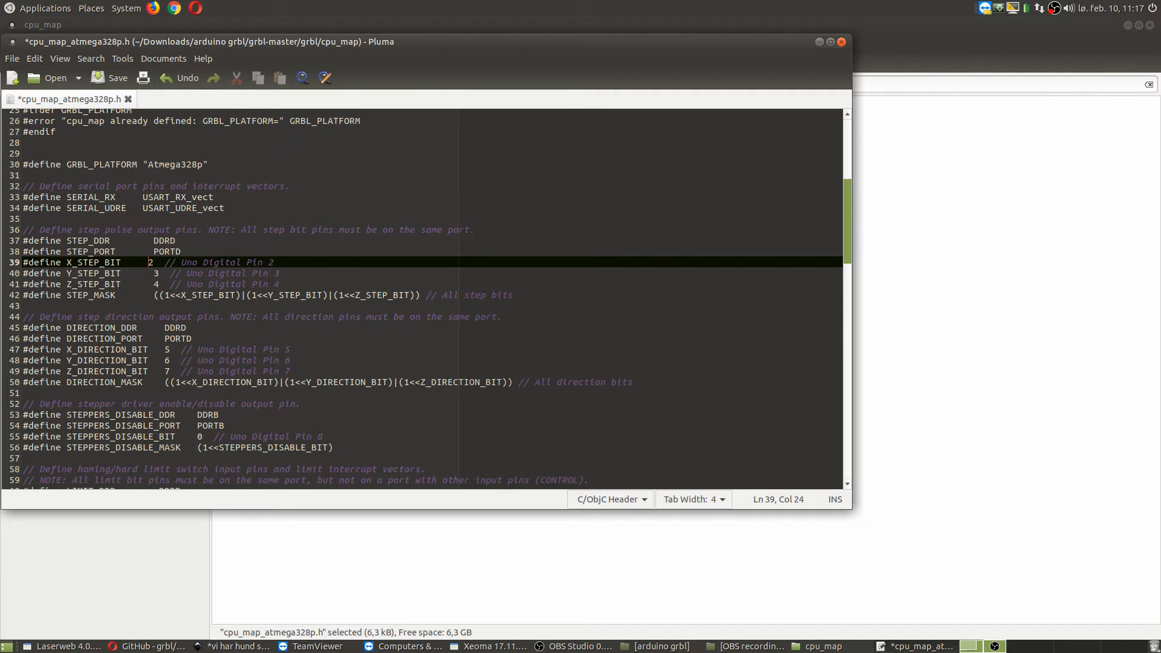
# Swap step bits to 5, 6, 7 and direction bits to 2, 3, 4, then save the header
pyautogui.press('BackSpace')
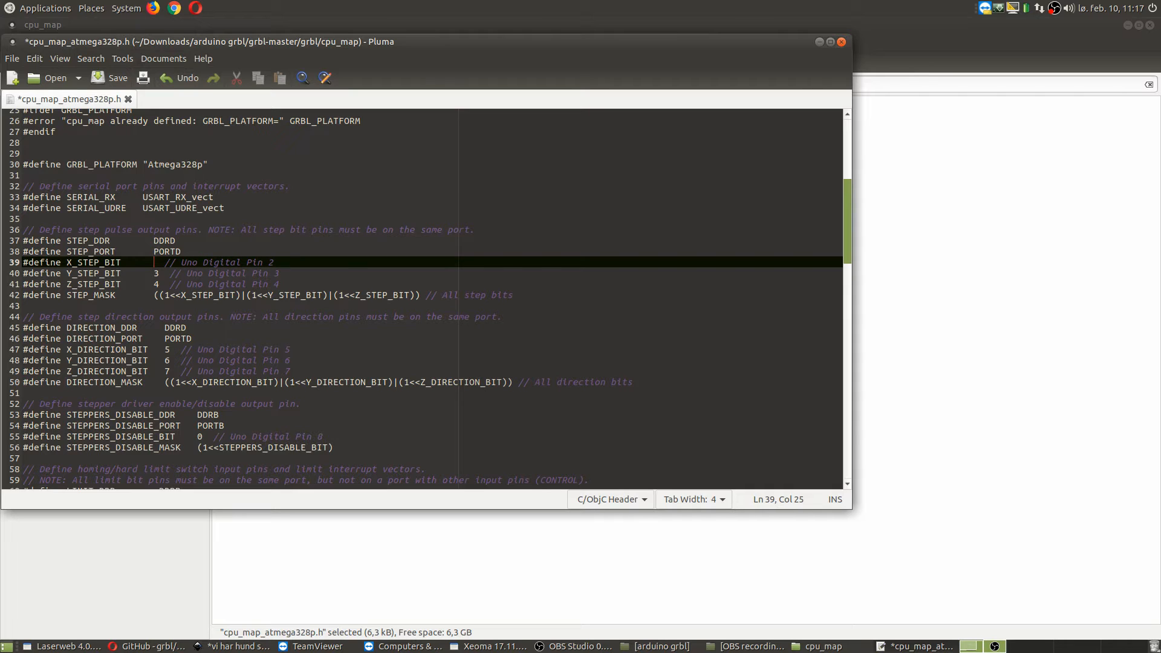
pyautogui.write('5')
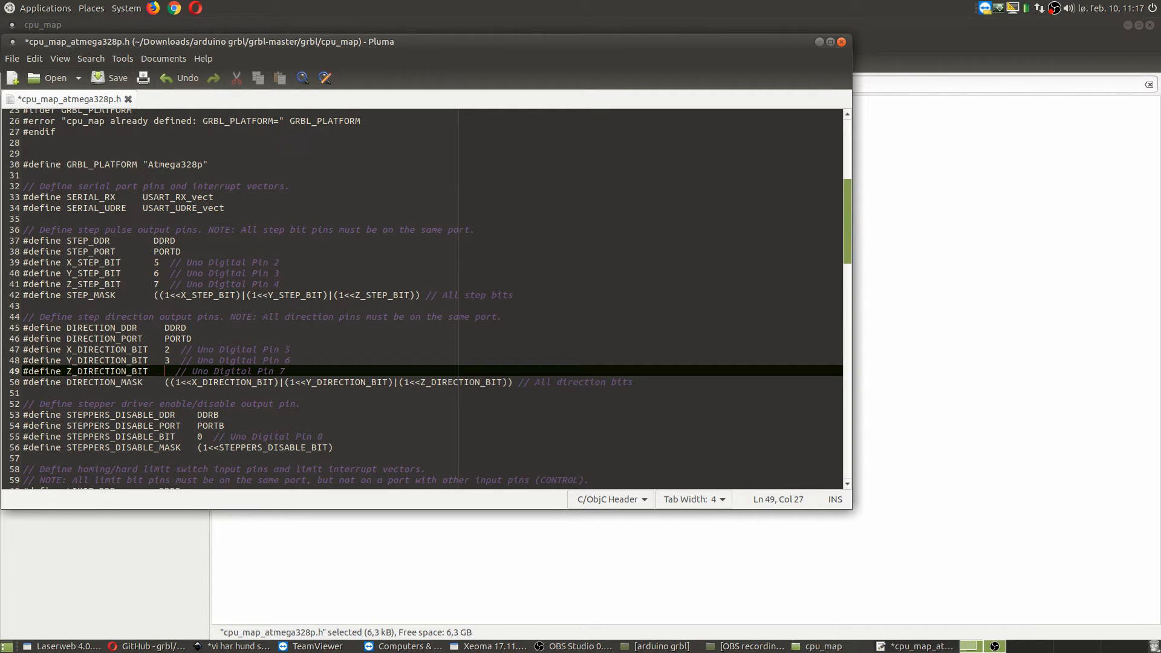
pyautogui.write('4')
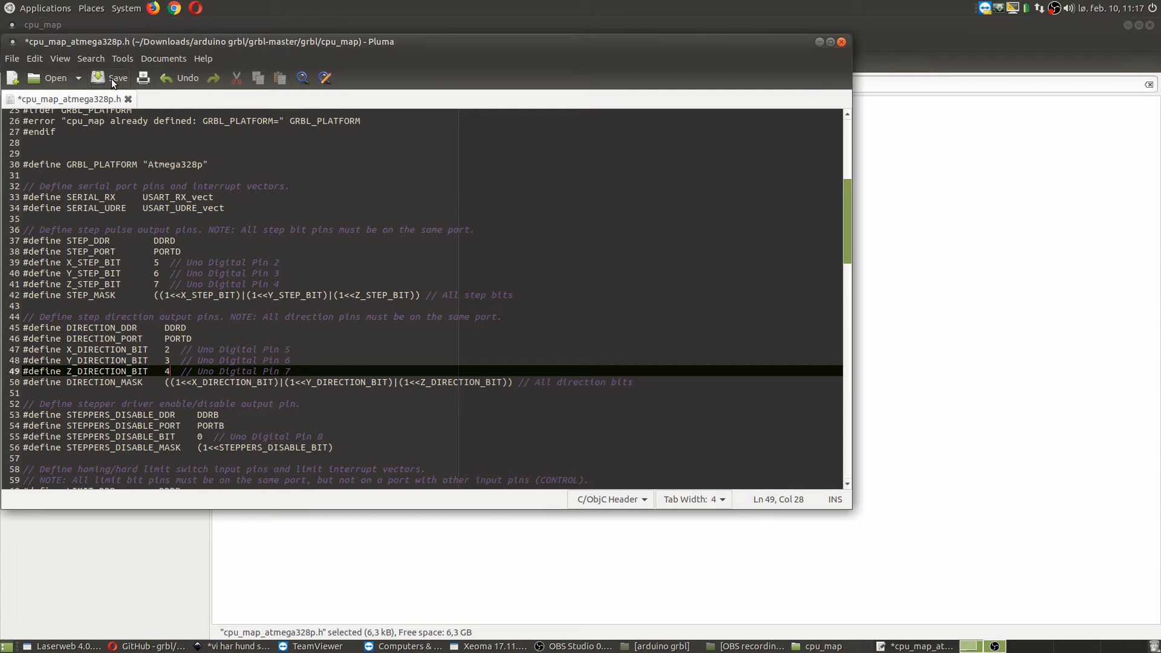
pyautogui.click(106, 78)
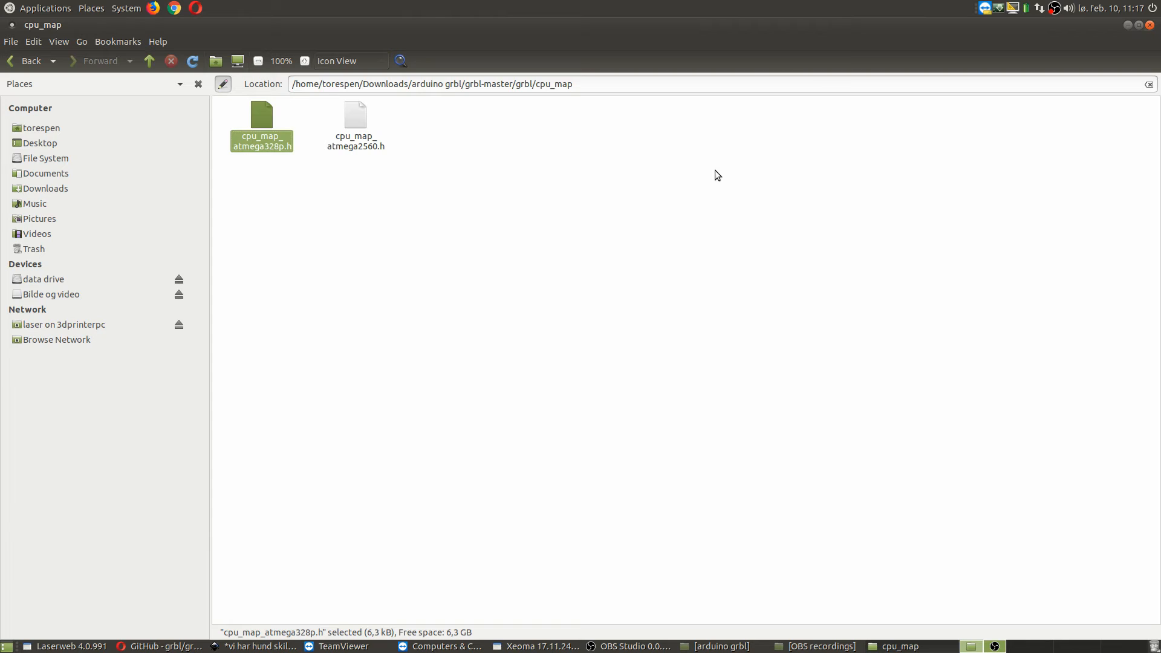
pyautogui.moveTo(714, 174)
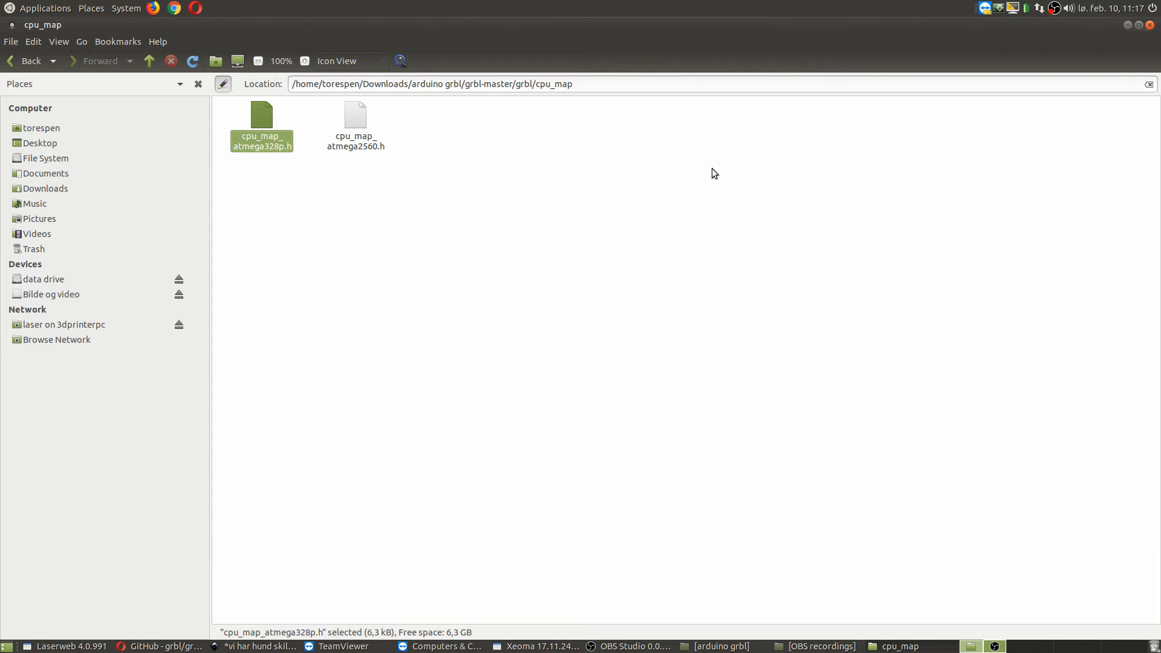
pyautogui.moveTo(467, 358)
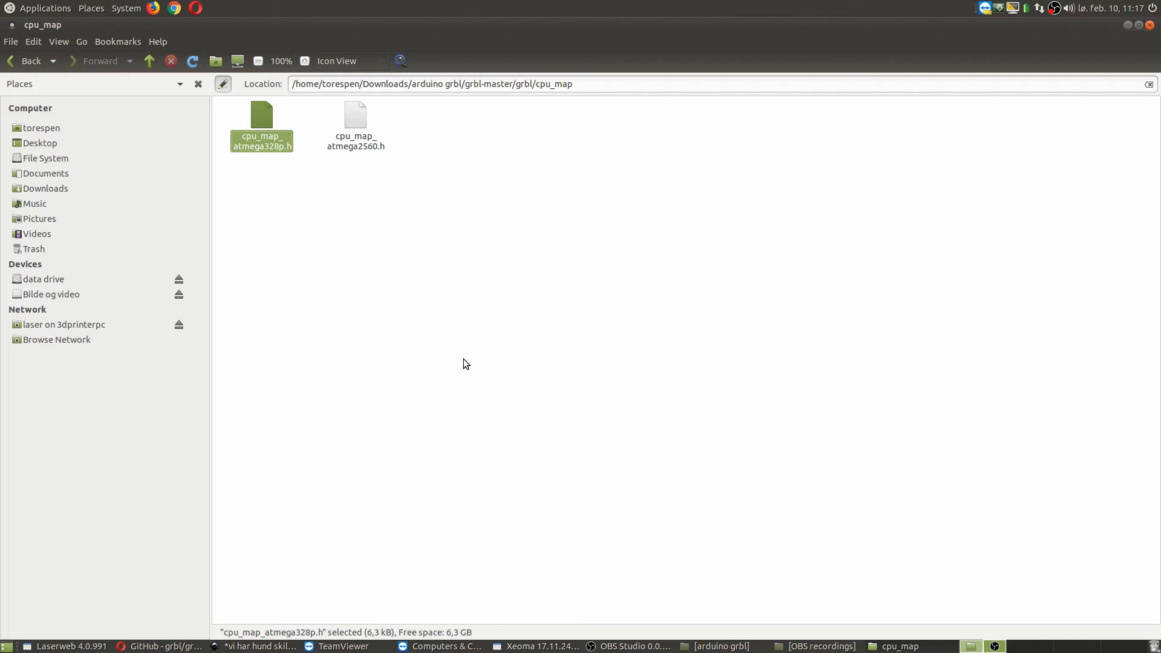
pyautogui.moveTo(467, 365)
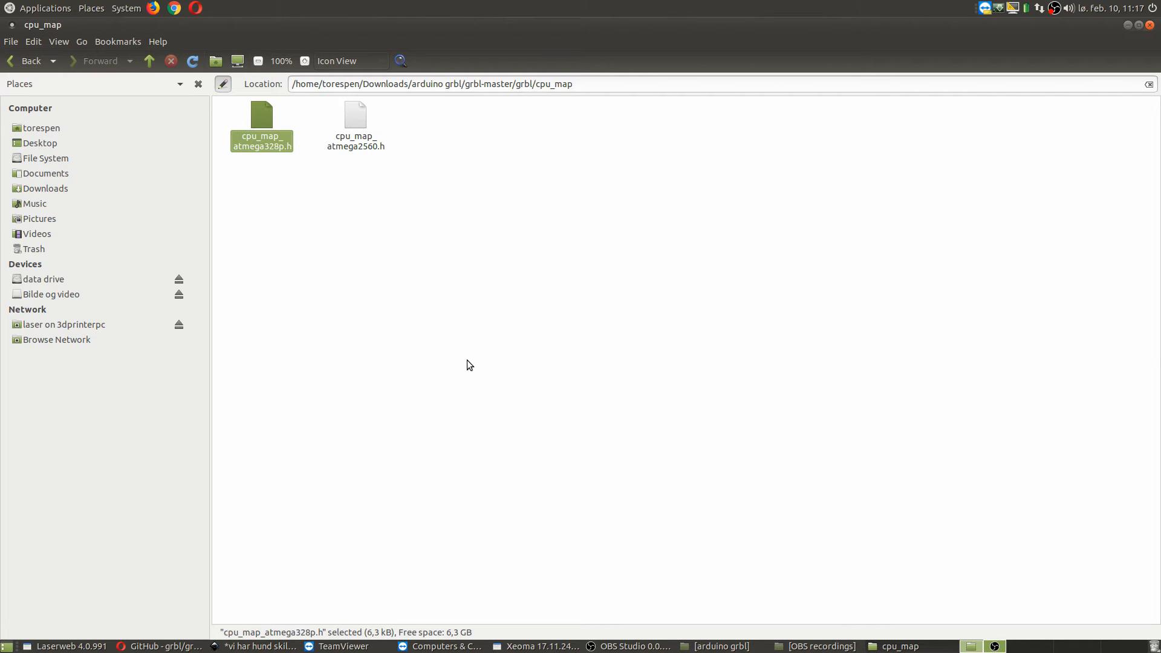
pyautogui.moveTo(476, 365)
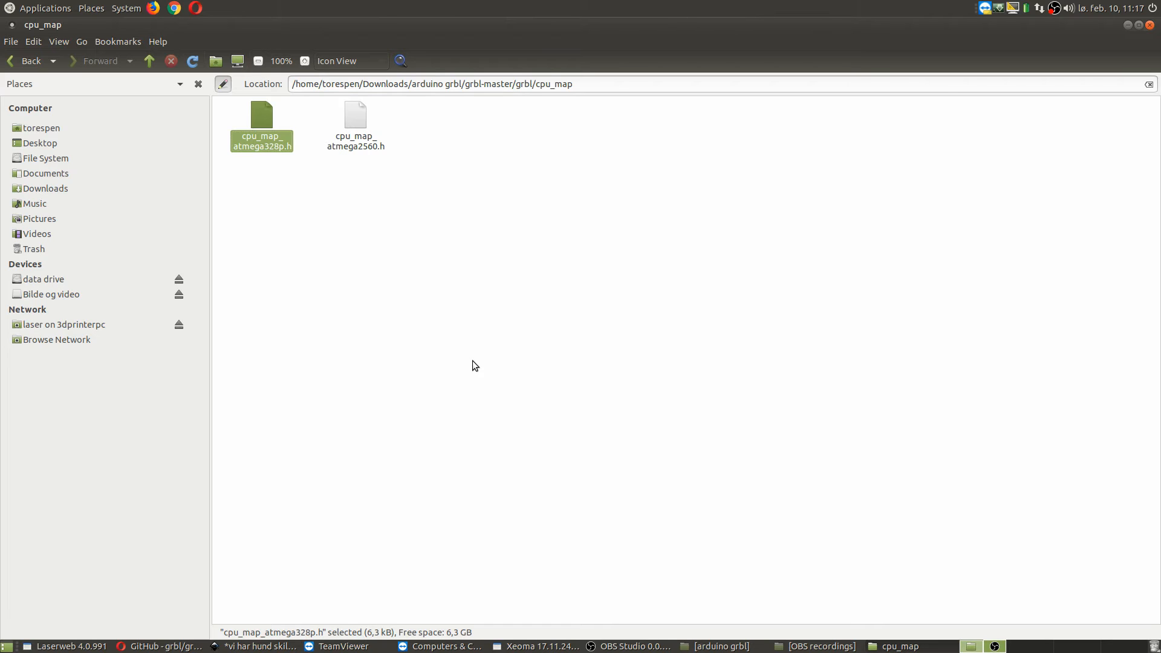
pyautogui.moveTo(482, 367)
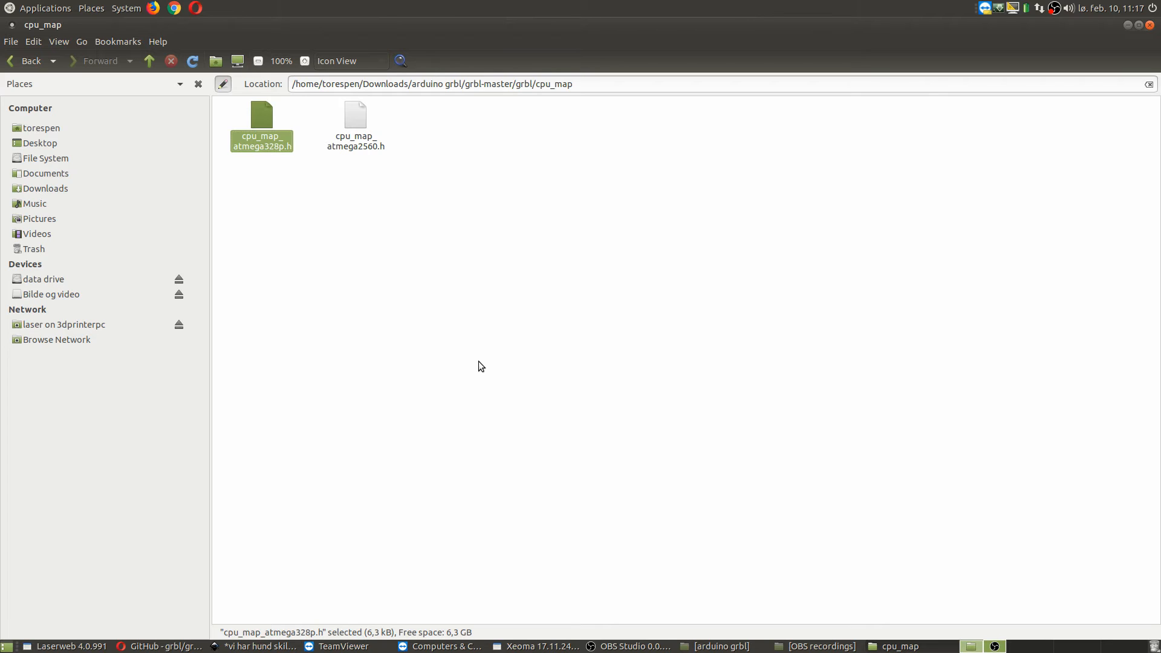
pyautogui.moveTo(828, 525)
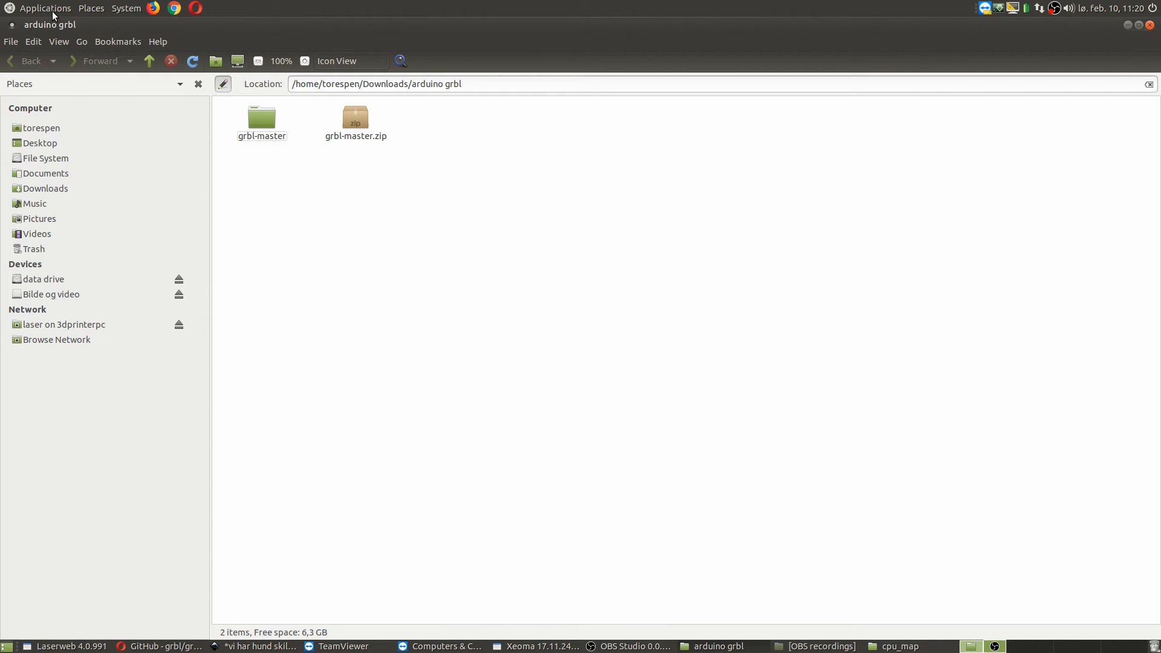
# Open the desktop Applications menu from the top panel
pyautogui.click(46, 7)
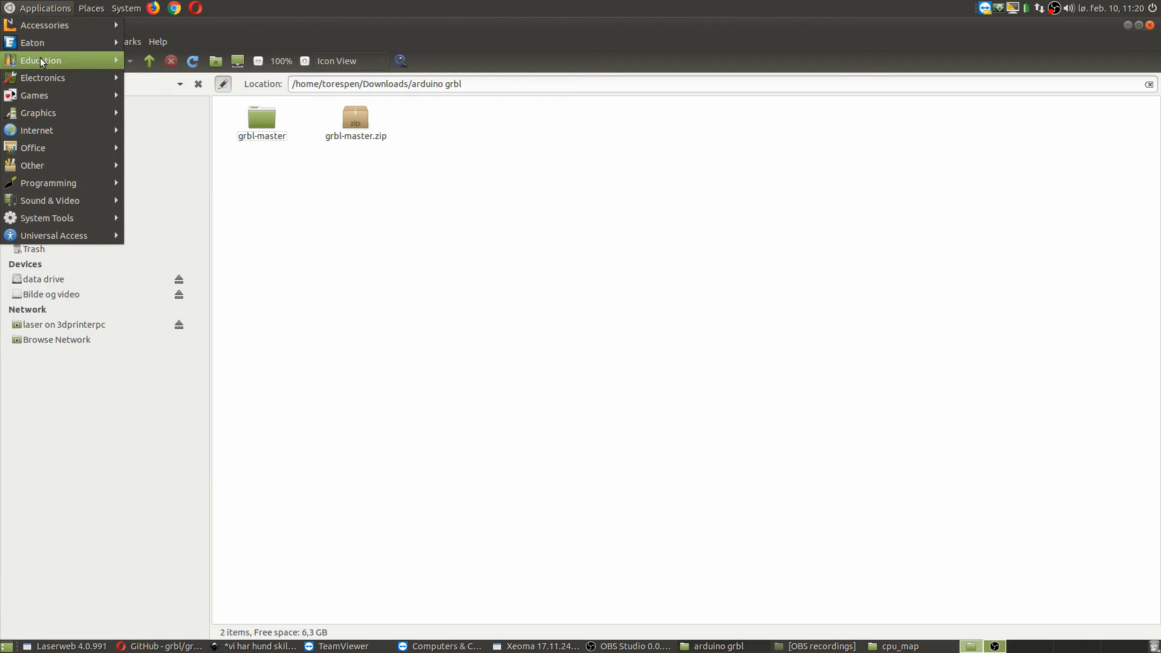
pyautogui.moveTo(43, 78)
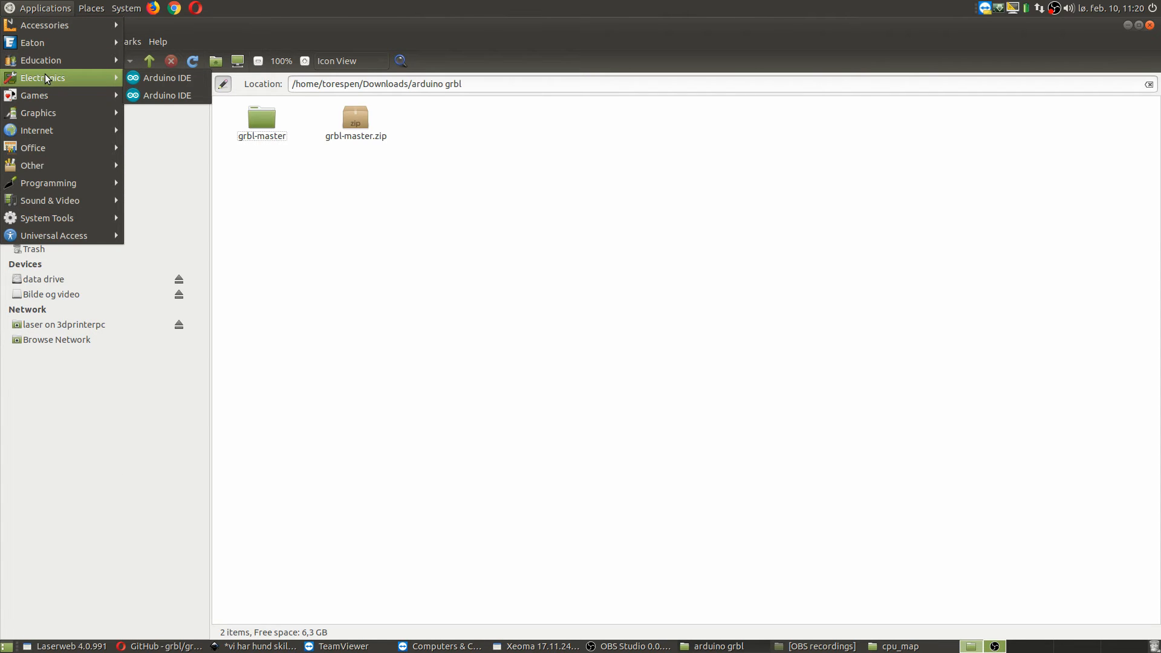
pyautogui.moveTo(172, 104)
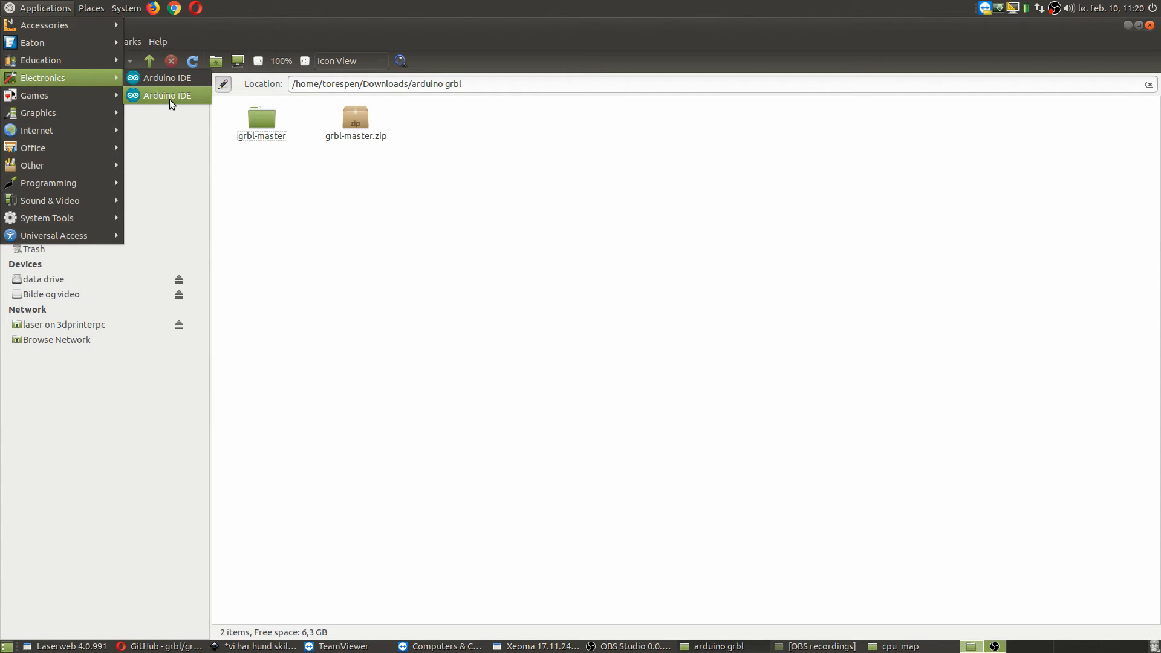
# Launch Arduino IDE from Applications > Electronics with a blank new sketch
pyautogui.click(158, 94)
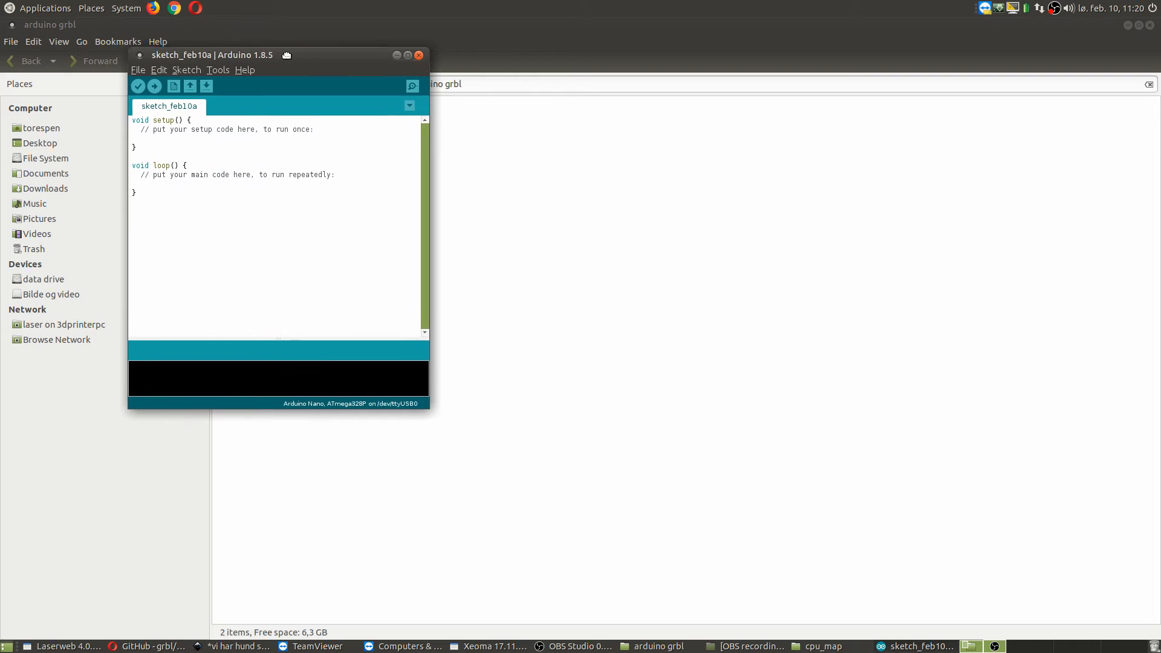
pyautogui.click(165, 82)
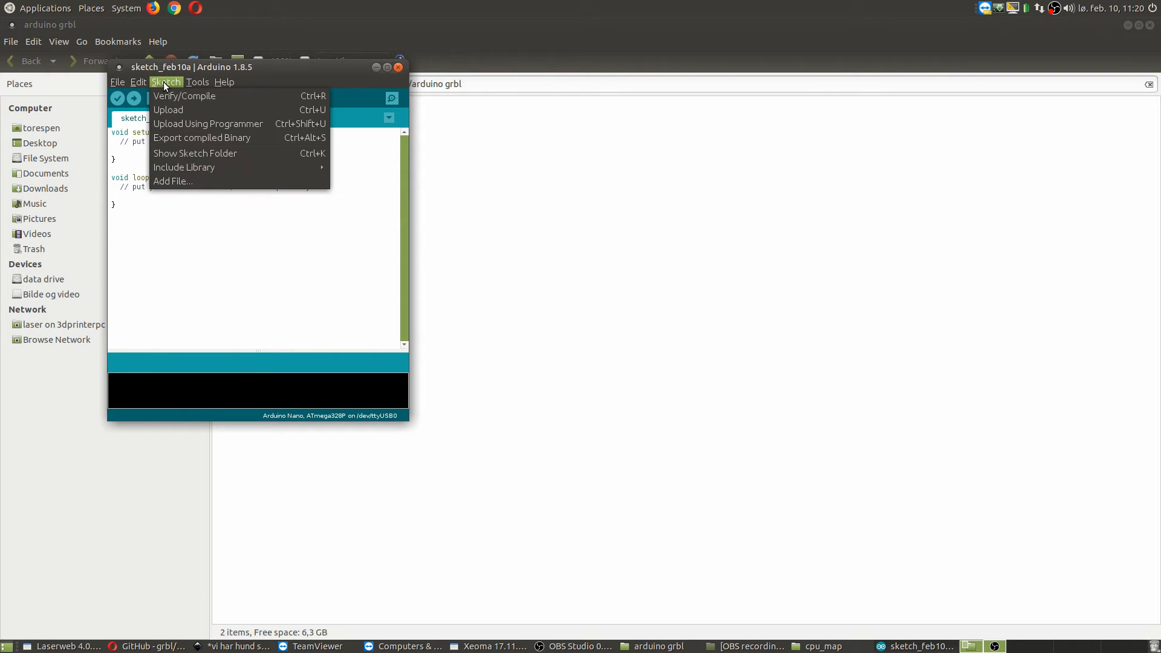
pyautogui.moveTo(184, 167)
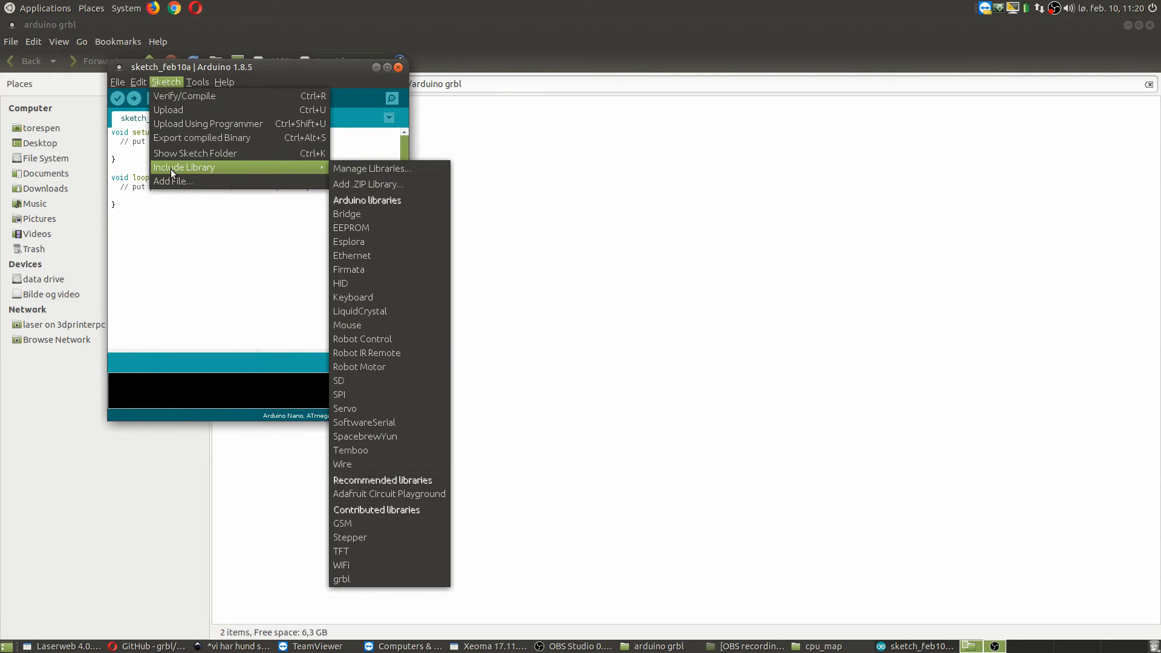
pyautogui.moveTo(385, 188)
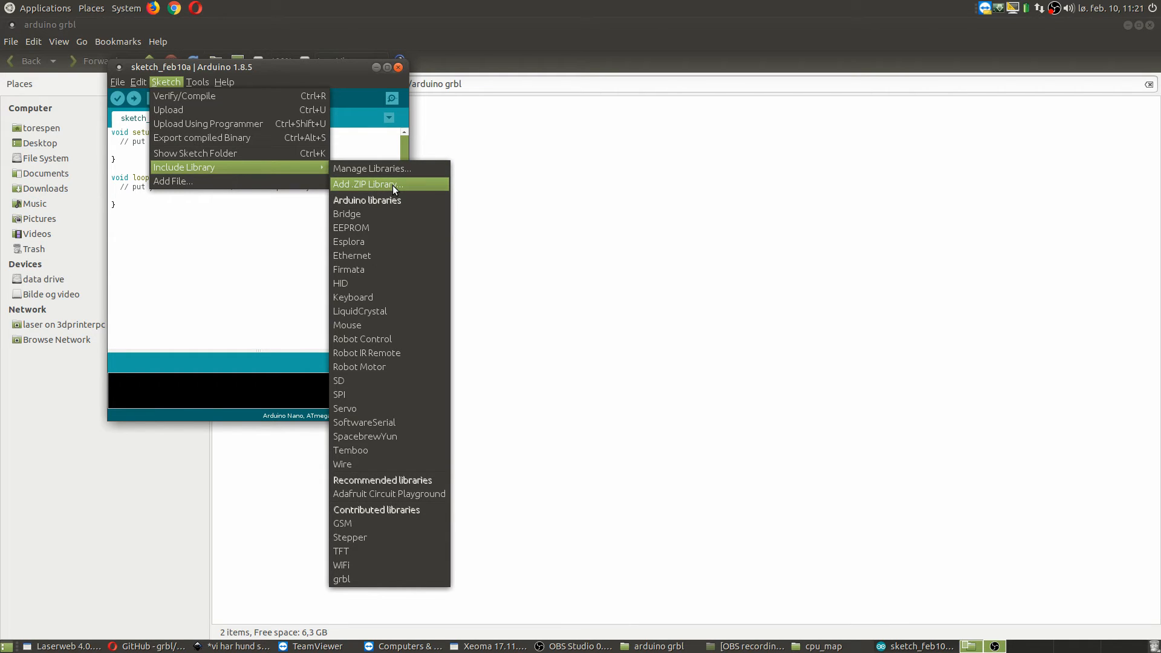
# Add arduino grbl/grbl-master/grbl as a library via Sketch > Include Library > Add .ZIP Library
pyautogui.click(368, 183)
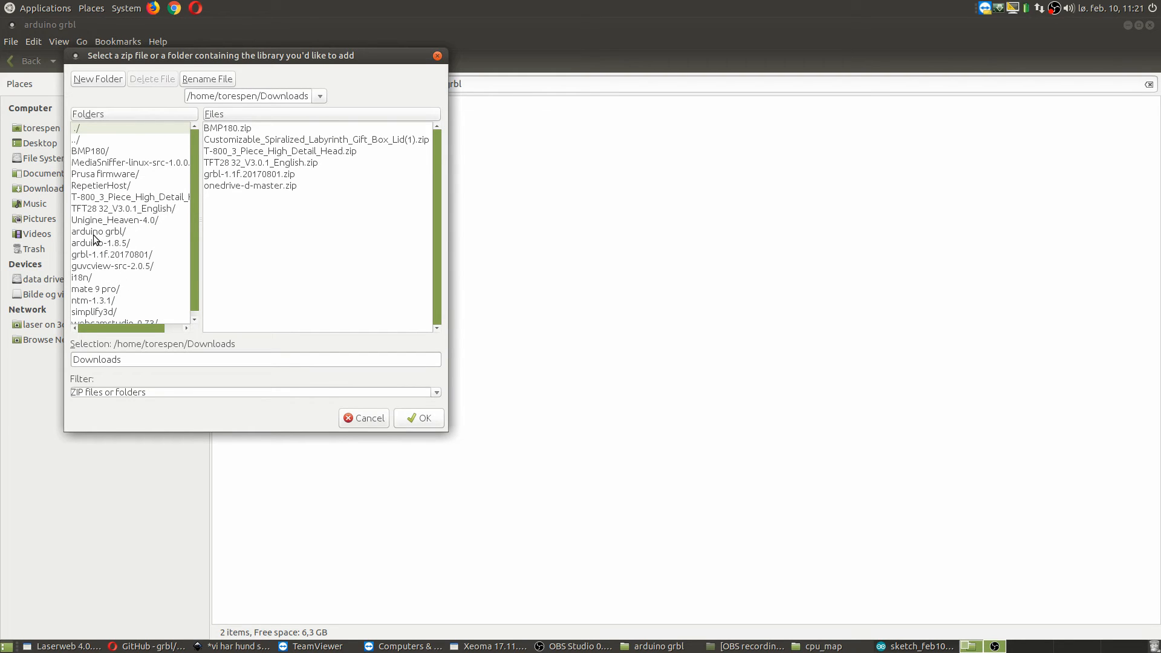
pyautogui.doubleClick(98, 231)
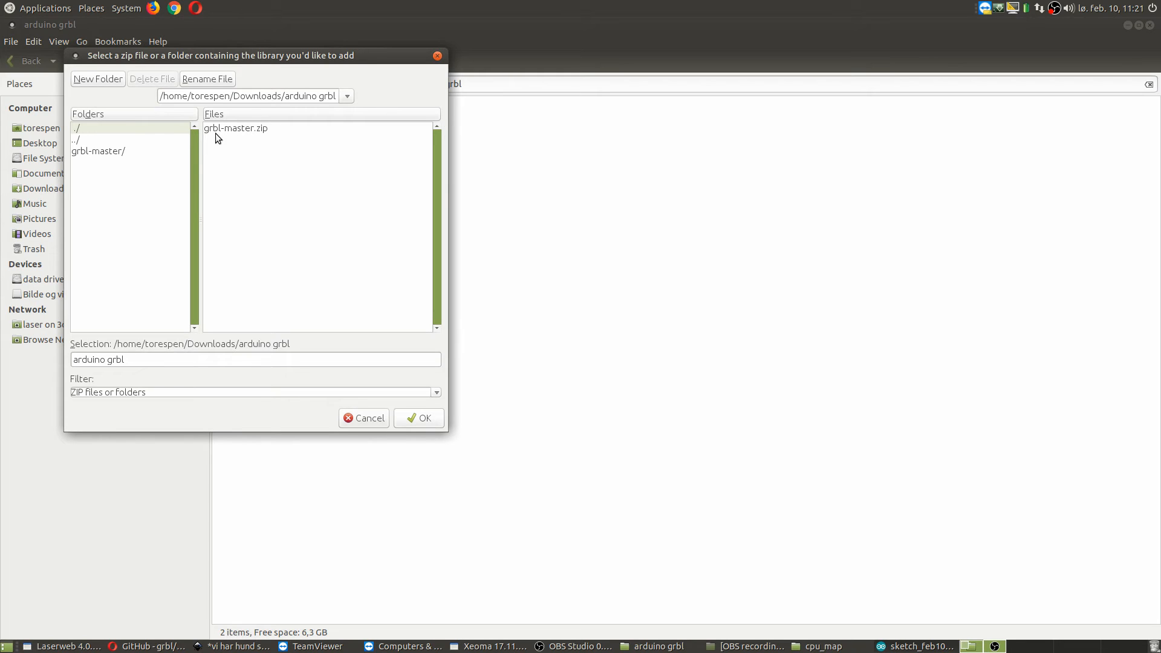
pyautogui.moveTo(103, 156)
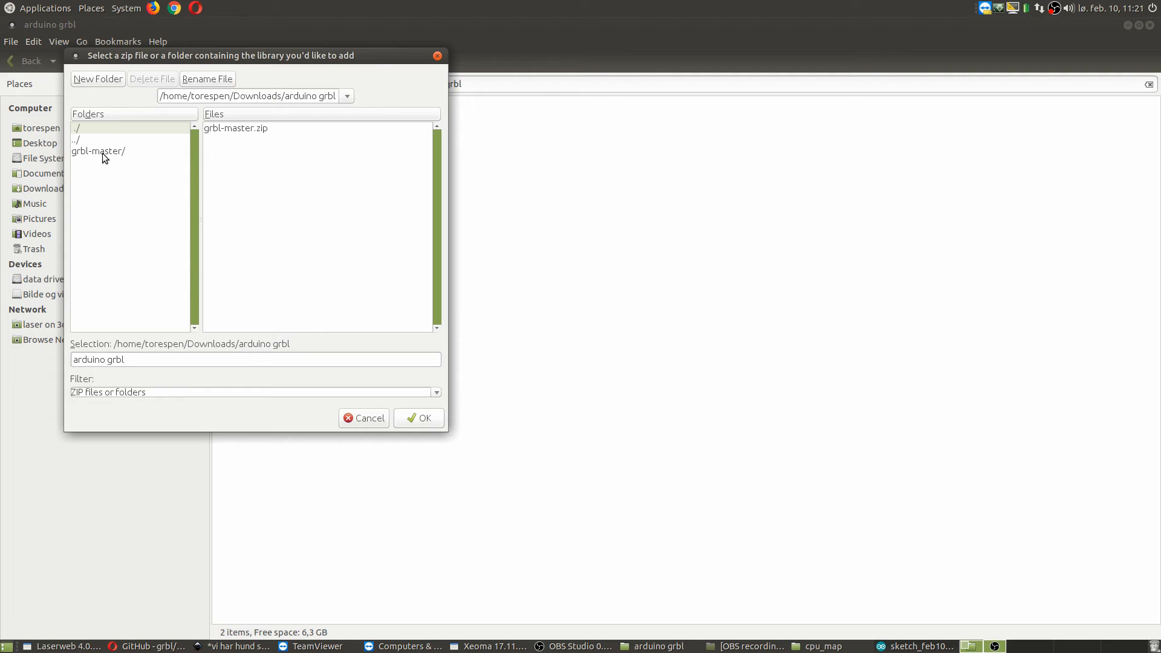
pyautogui.doubleClick(98, 151)
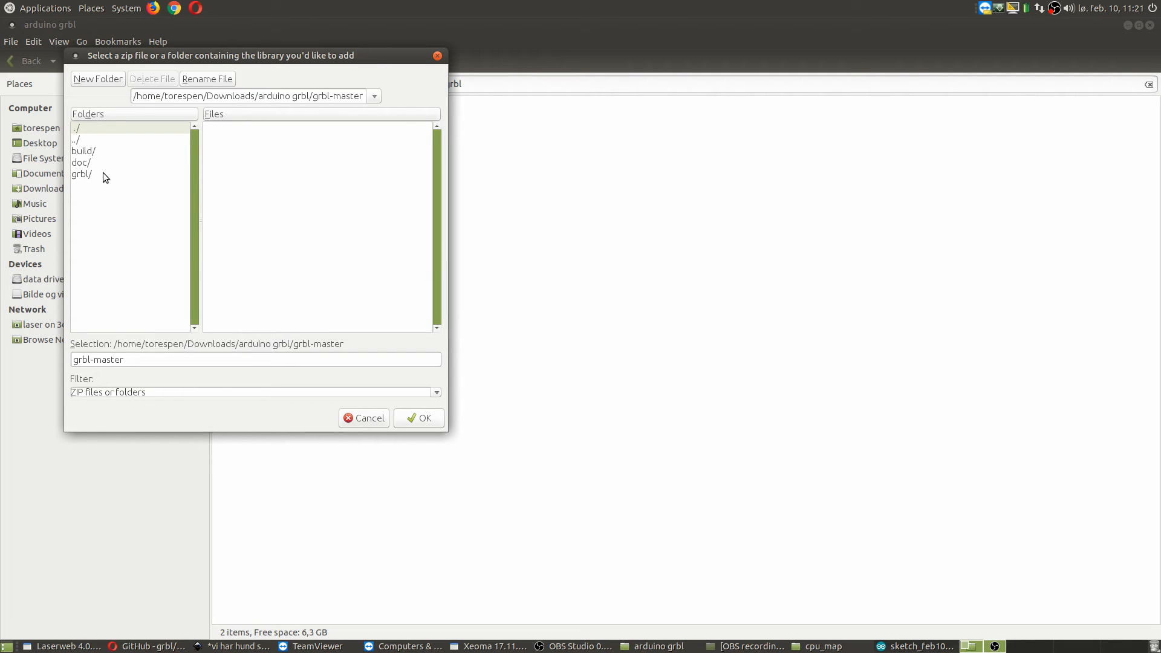
pyautogui.click(83, 174)
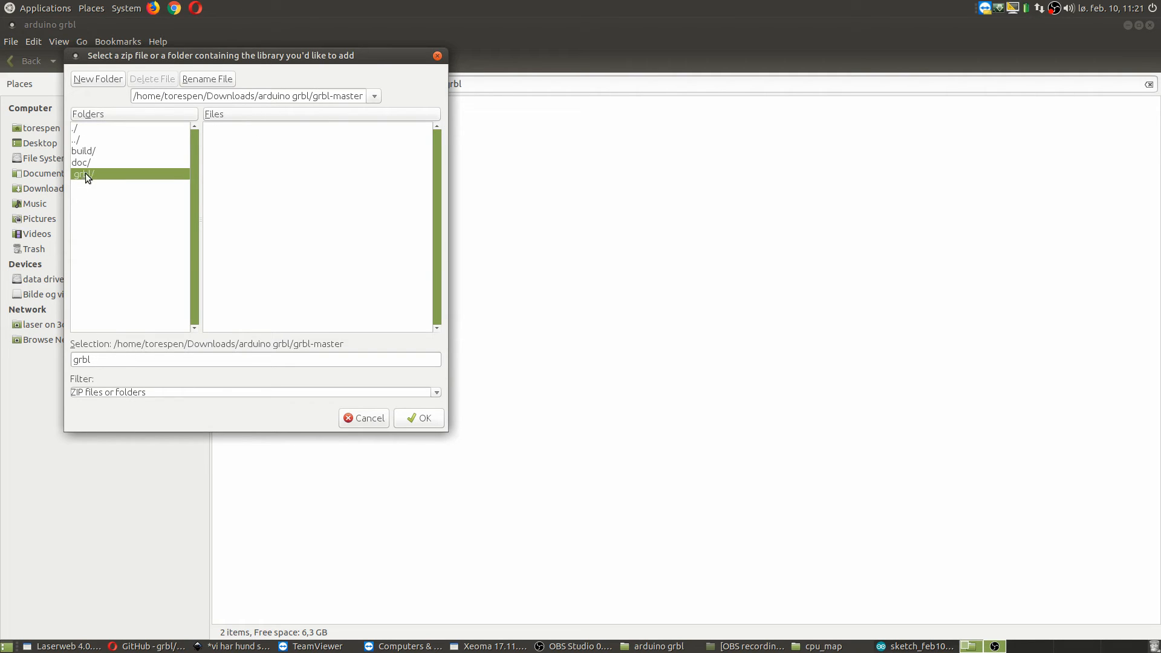
pyautogui.moveTo(435, 429)
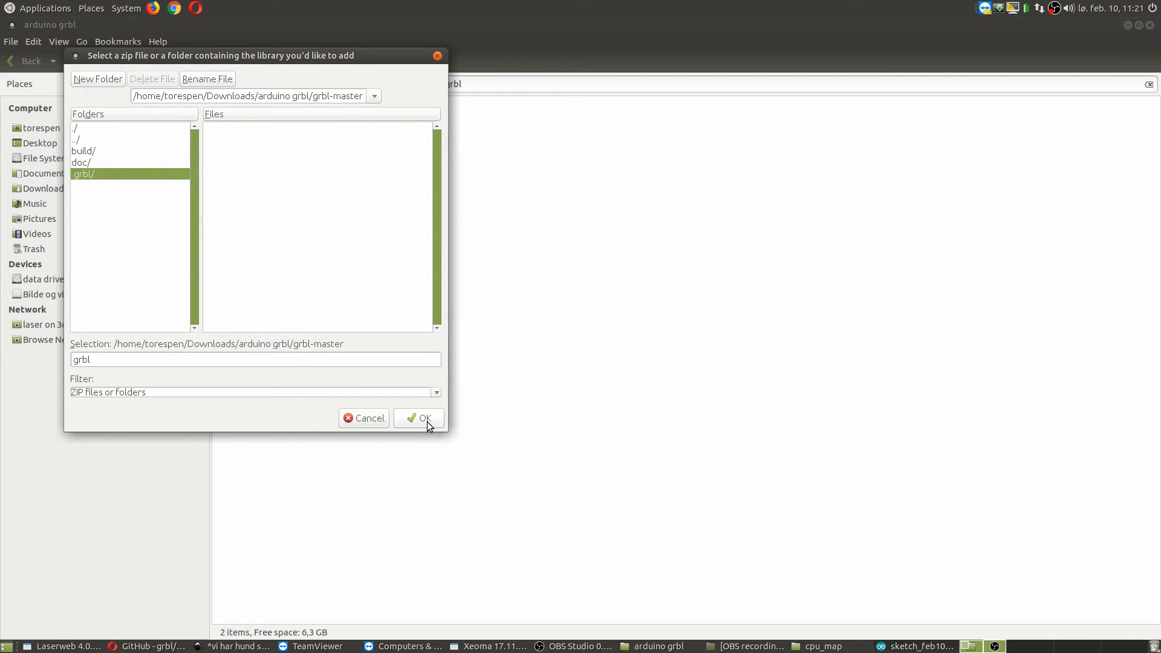
pyautogui.click(418, 417)
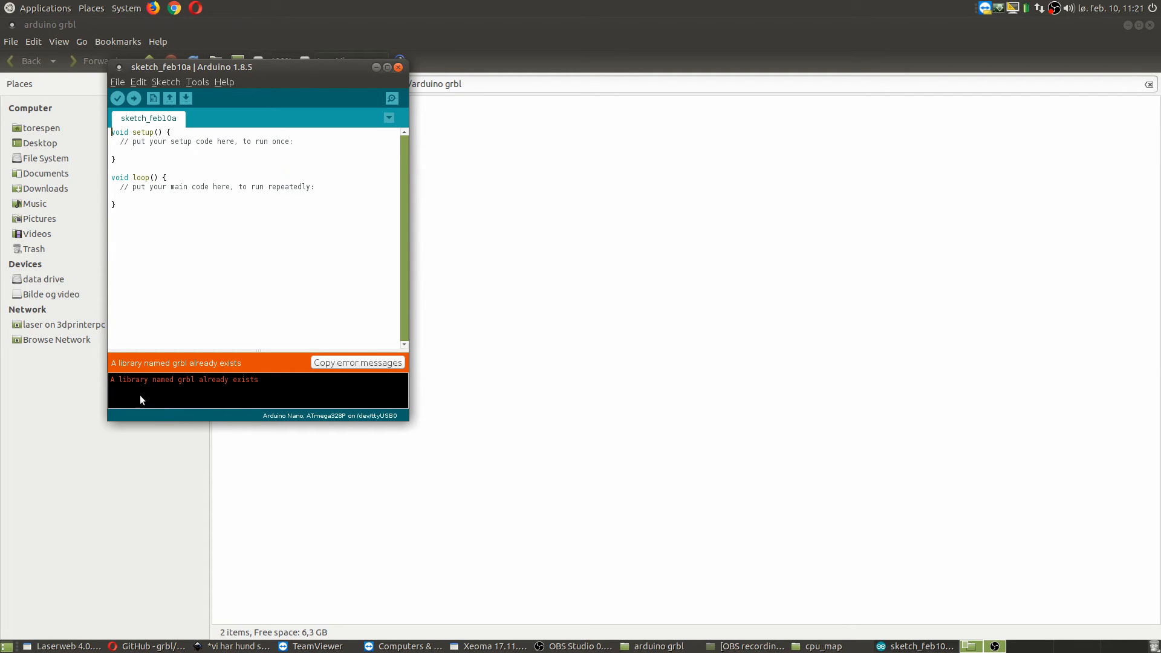
pyautogui.moveTo(374, 50)
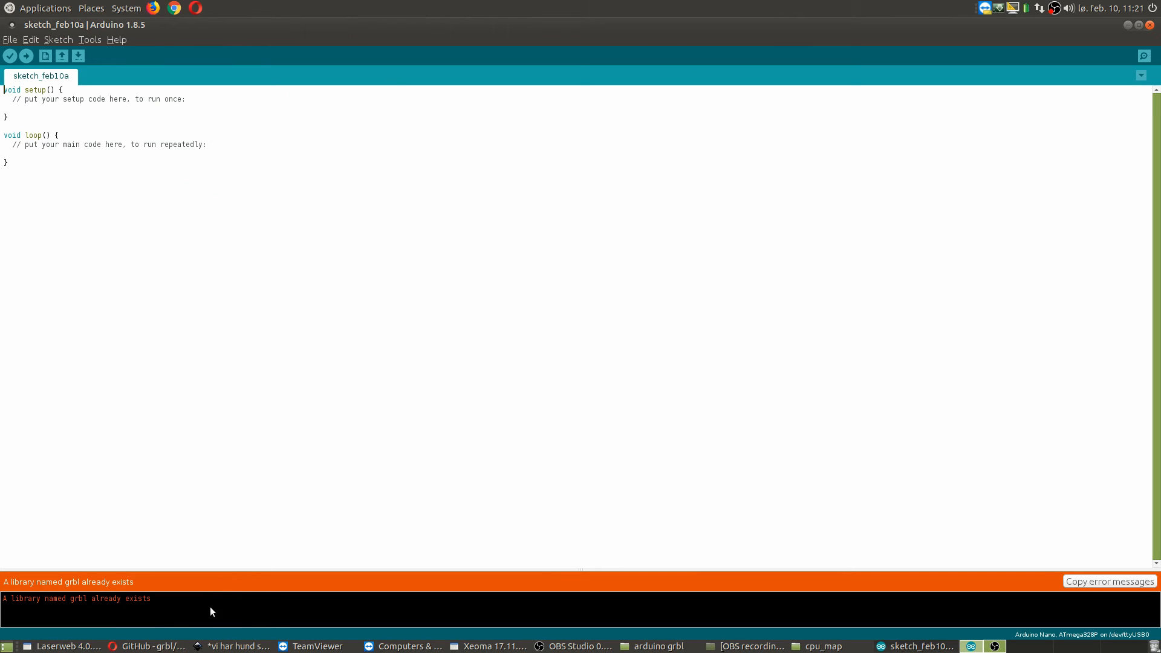
pyautogui.moveTo(108, 608)
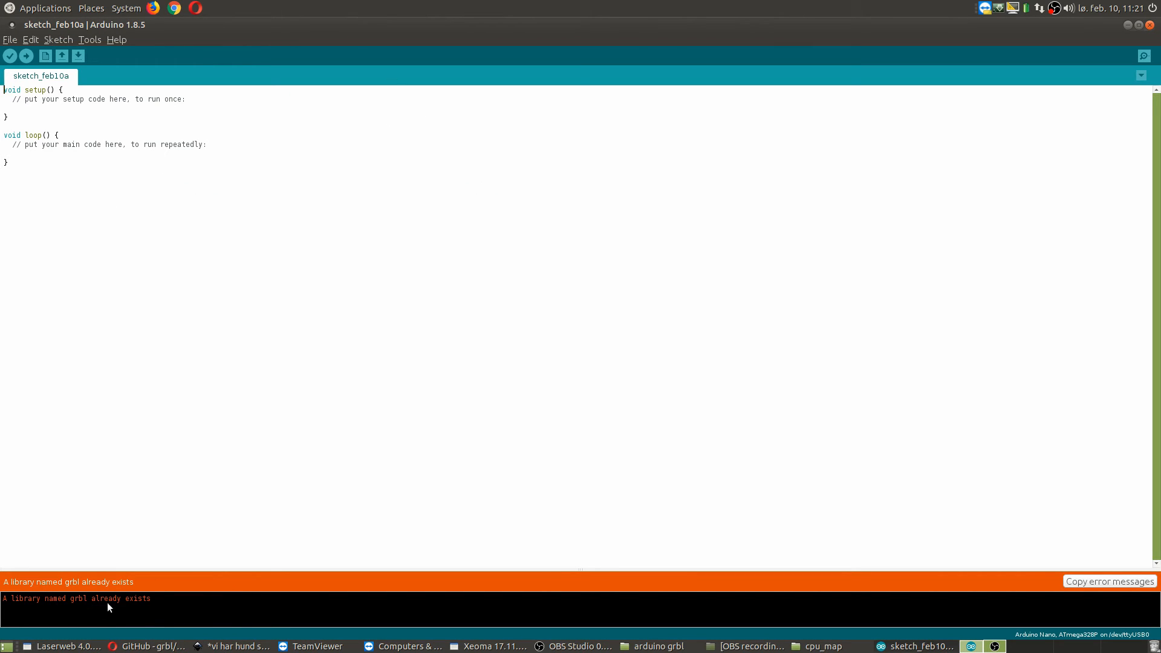
pyautogui.moveTo(151, 609)
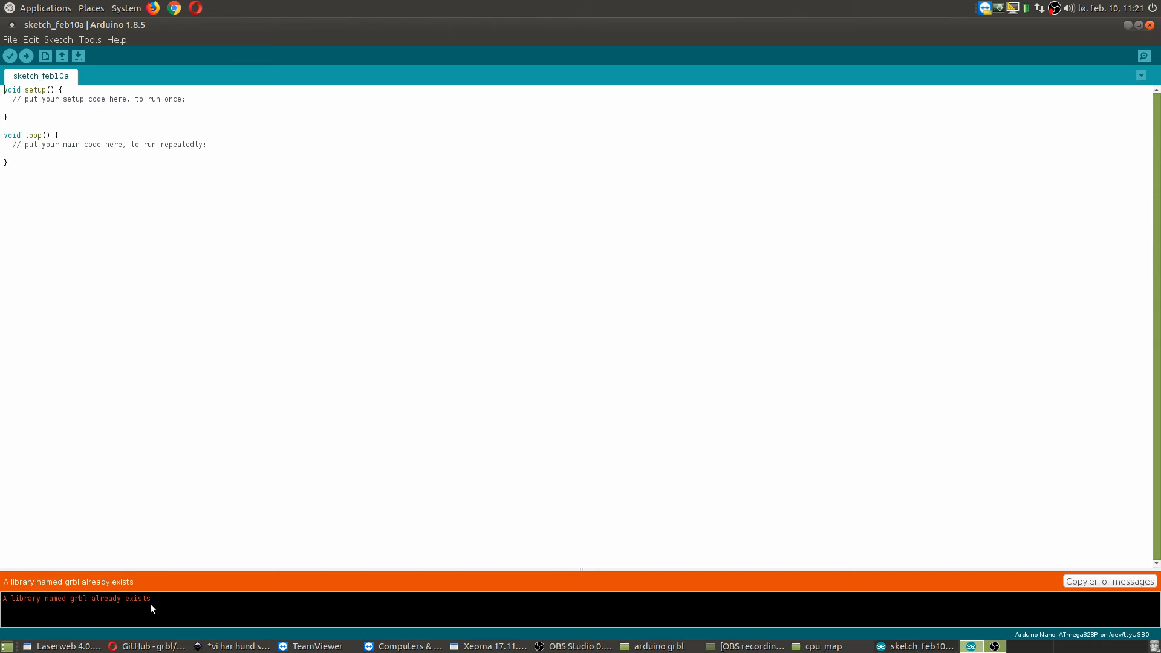
pyautogui.moveTo(27, 55)
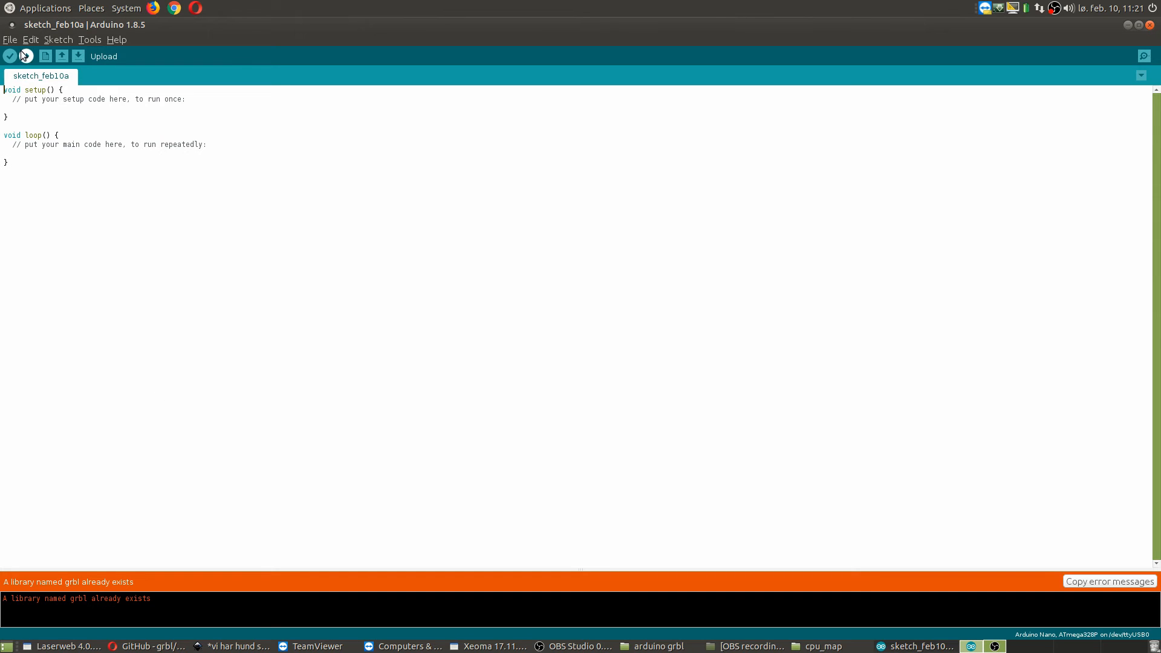
# Open the File menu in the maximized Arduino IDE window
pyautogui.click(7, 39)
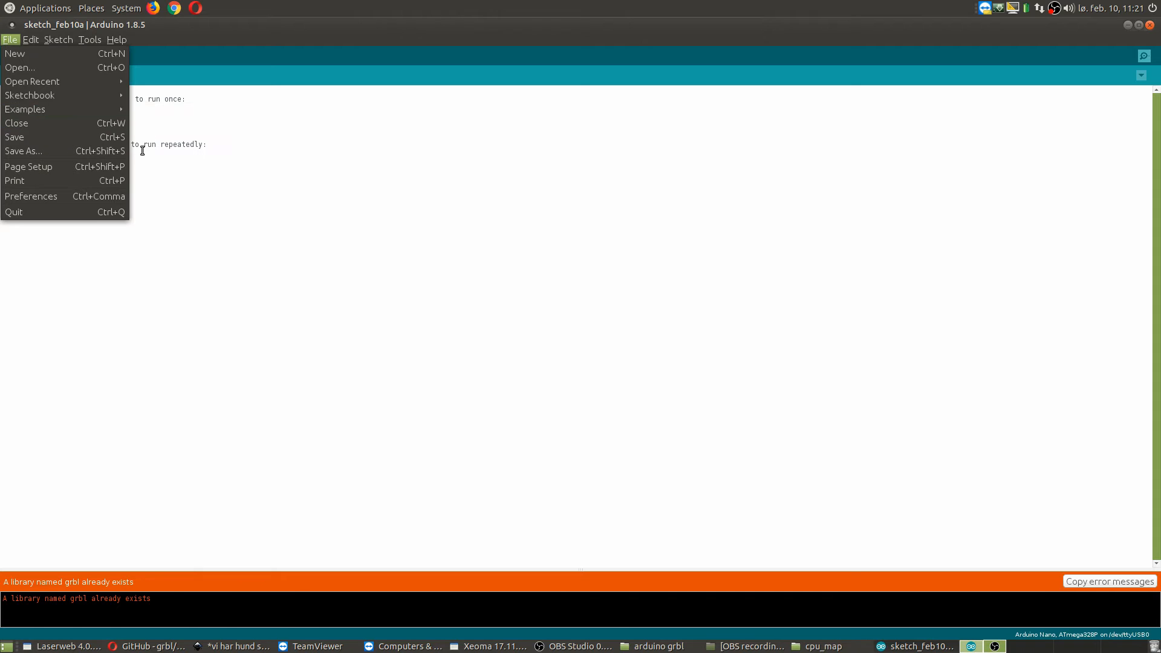
# Open the grblUpload example sketch from File > Examples > grbl
pyautogui.click(24, 108)
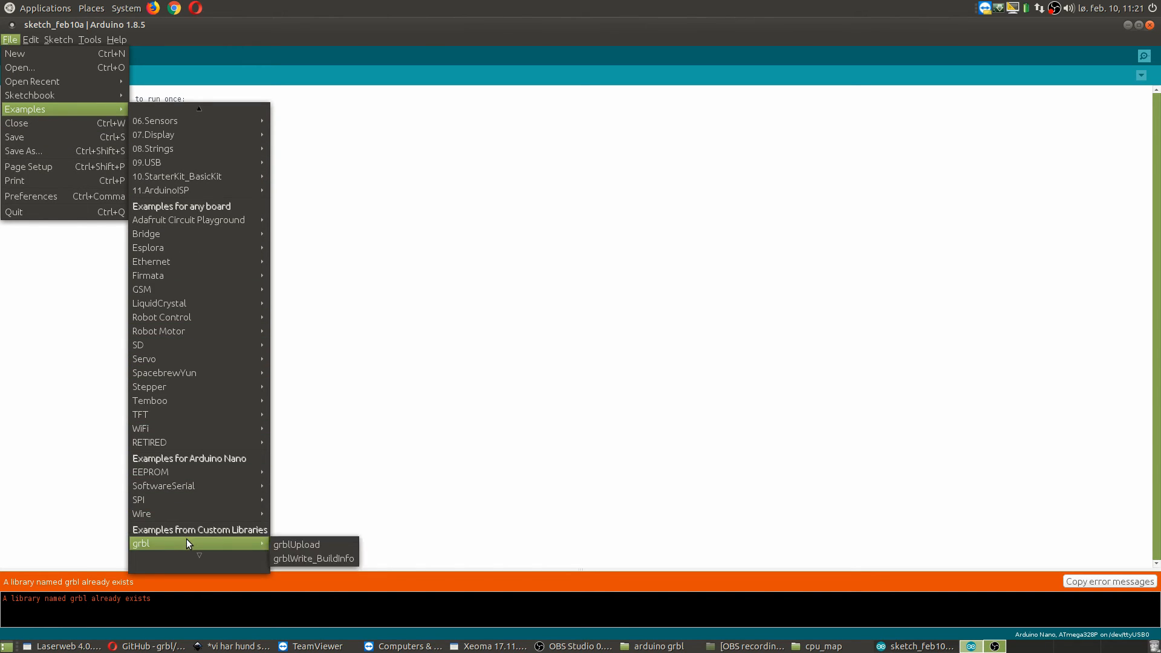
pyautogui.moveTo(225, 566)
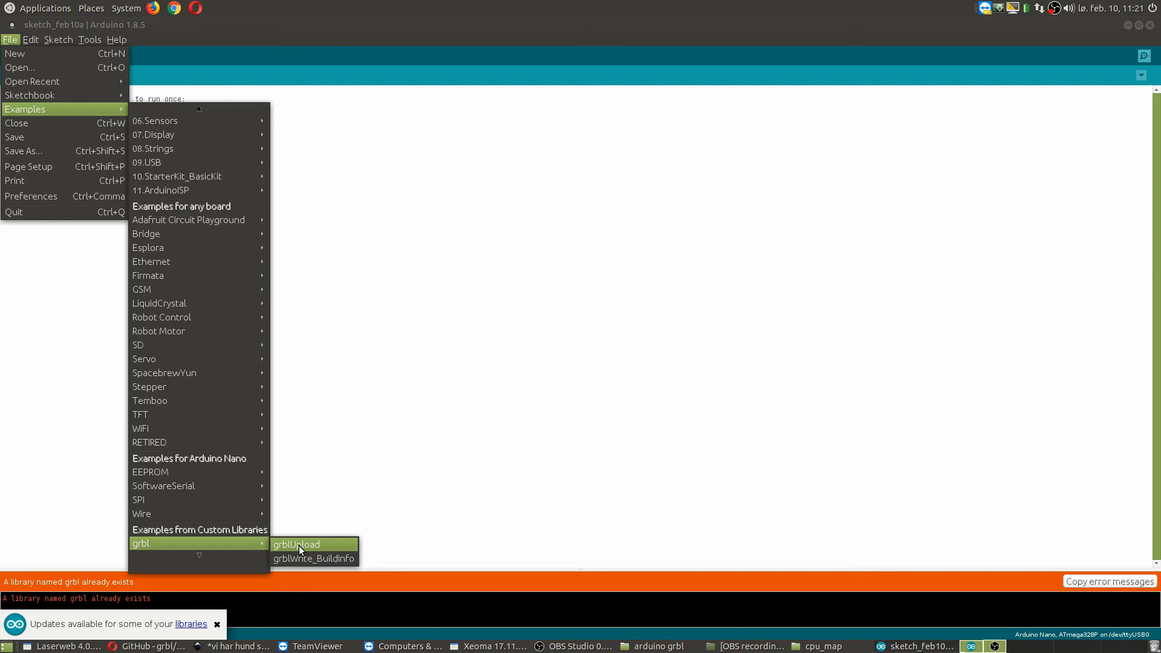
pyautogui.click(296, 544)
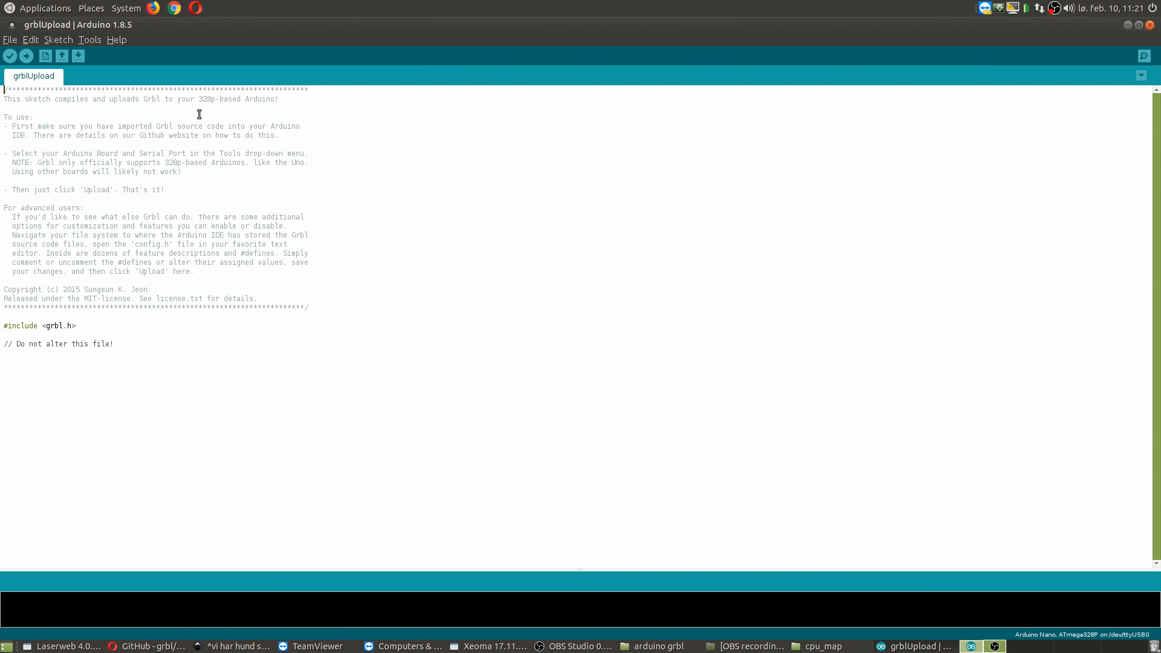
pyautogui.moveTo(137, 406)
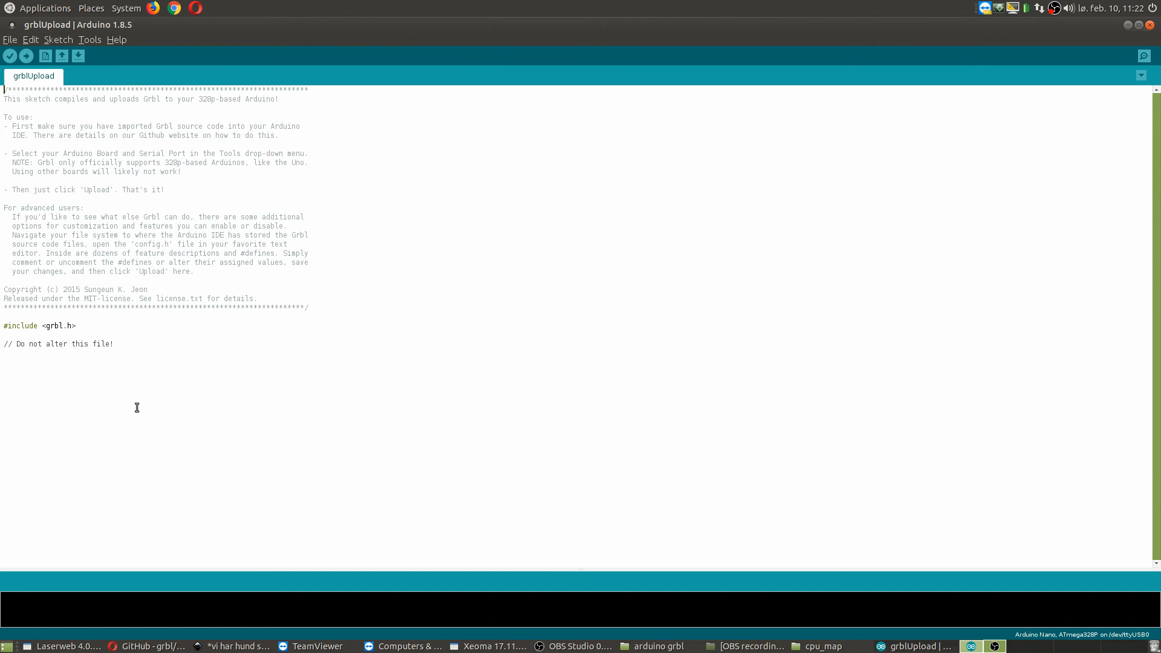
pyautogui.moveTo(169, 210)
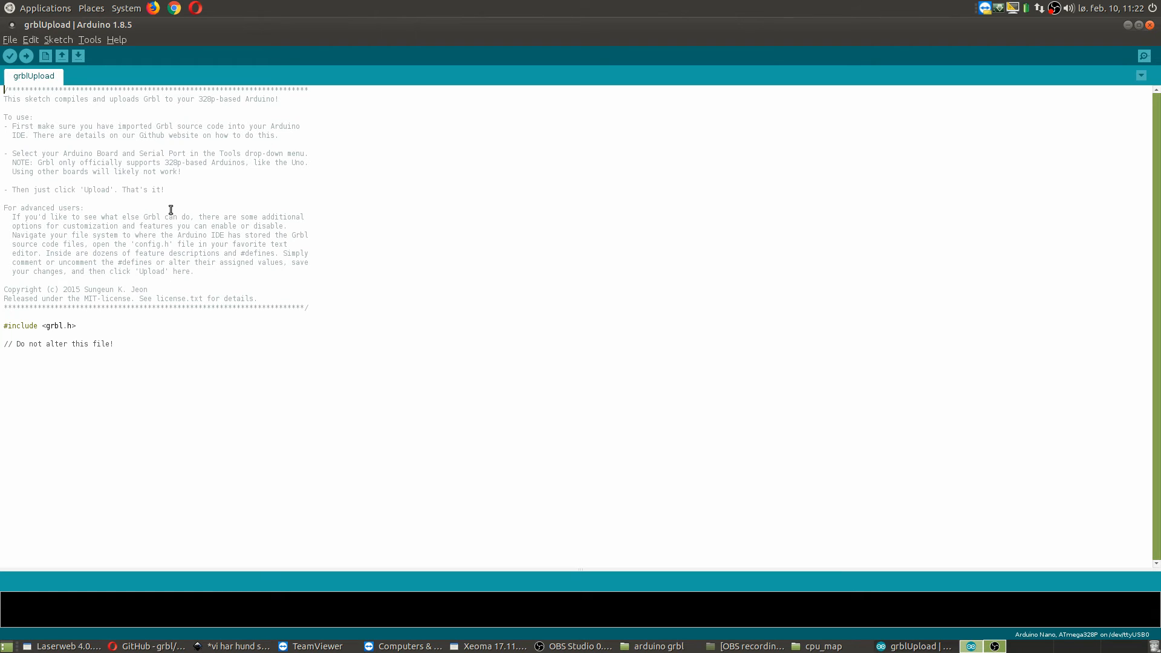
pyautogui.moveTo(85, 317)
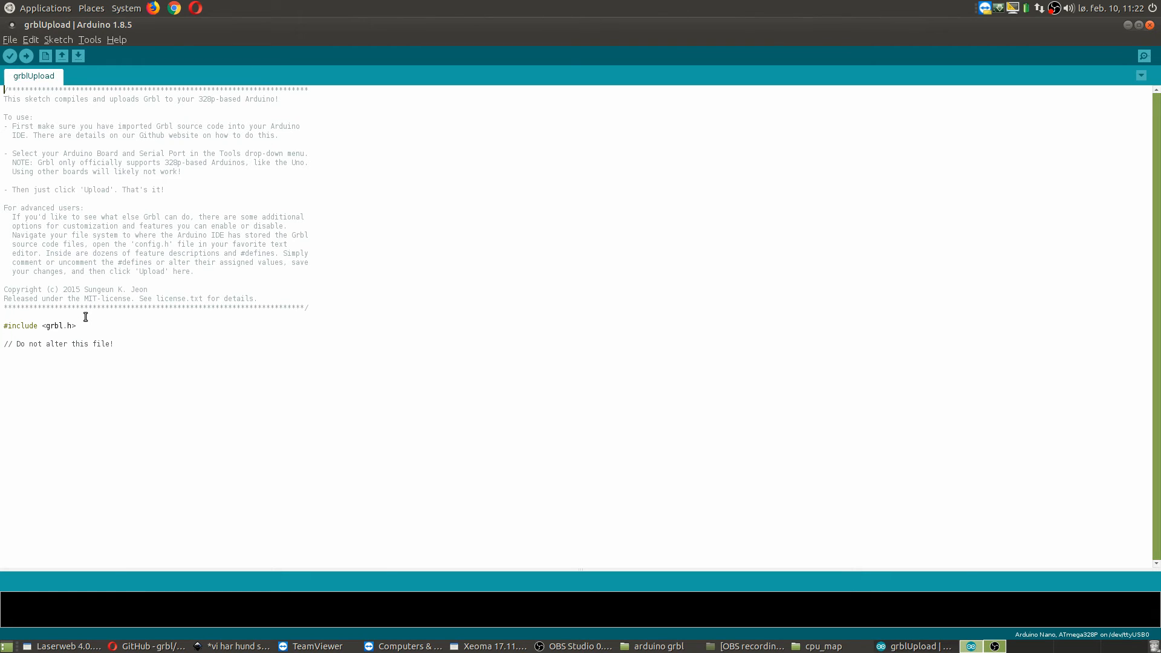
pyautogui.moveTo(89, 315)
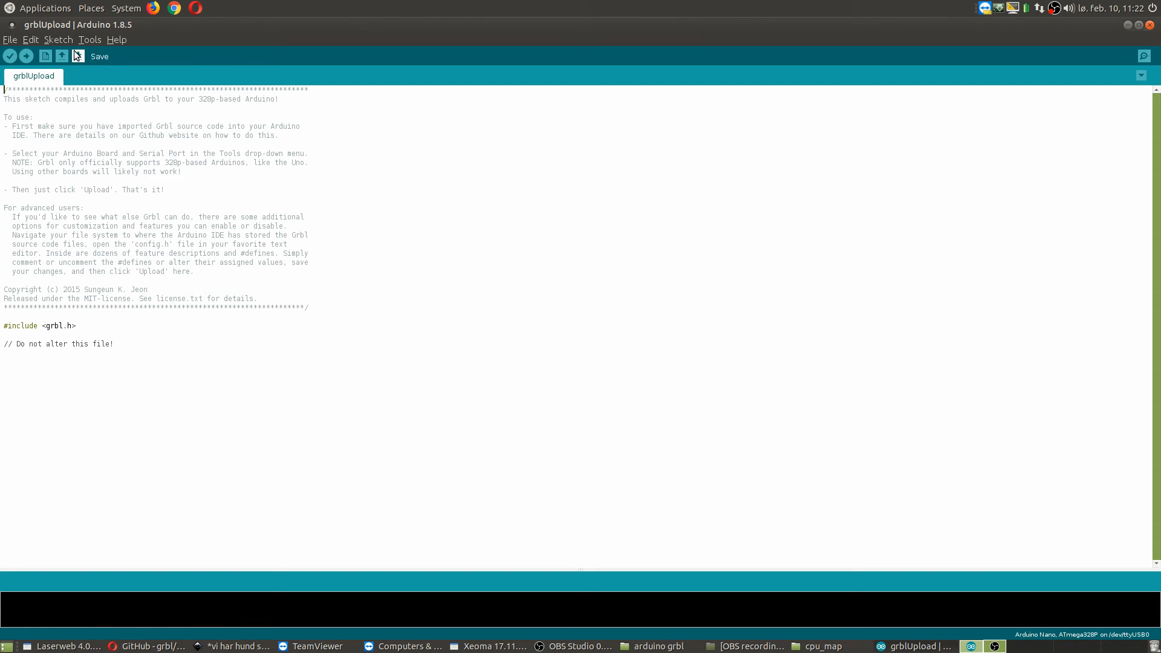
# Show the Tools settings: Arduino Nano board, ATmega328P processor, /dev/ttyUSB0 port
pyautogui.click(89, 39)
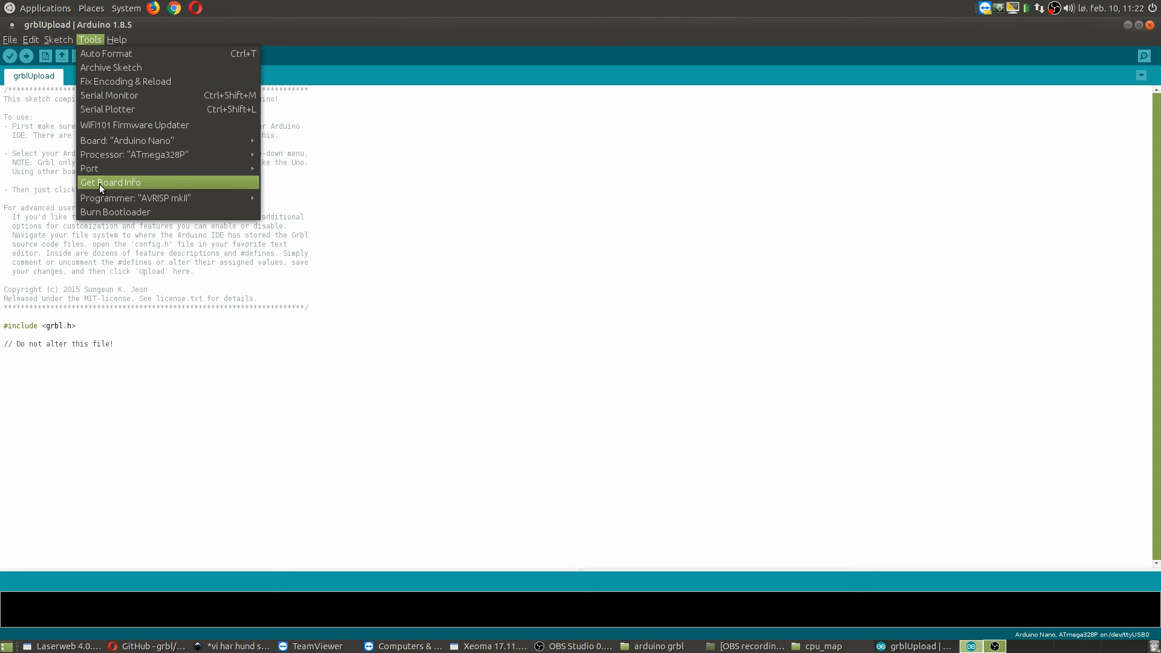
pyautogui.moveTo(119, 140)
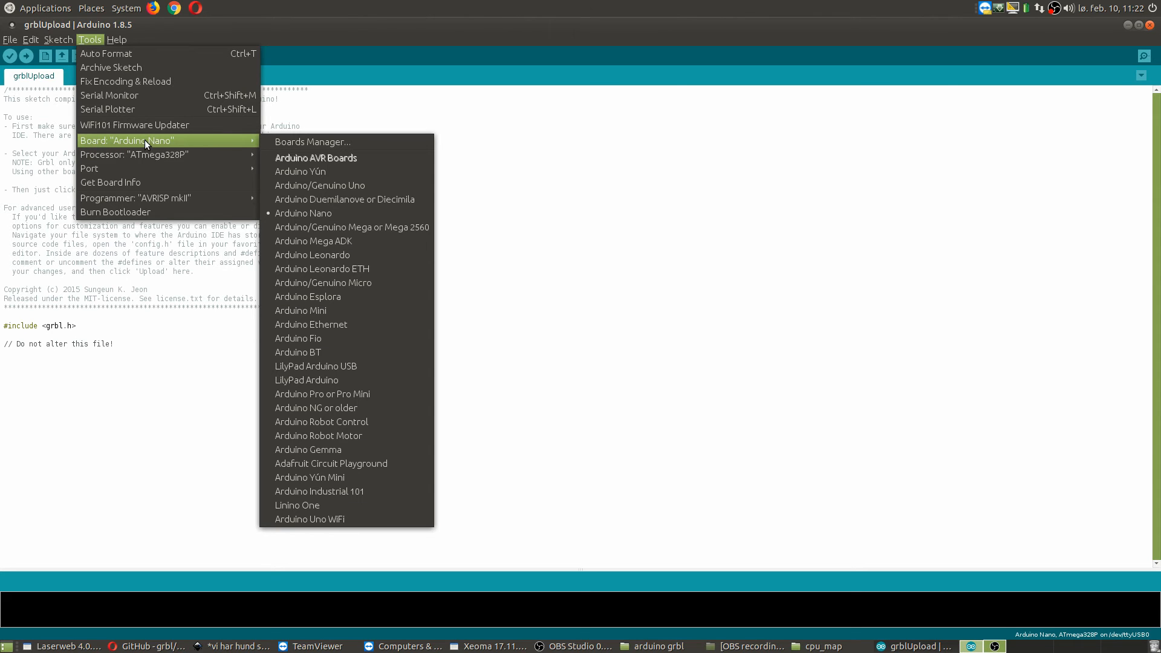
pyautogui.moveTo(176, 145)
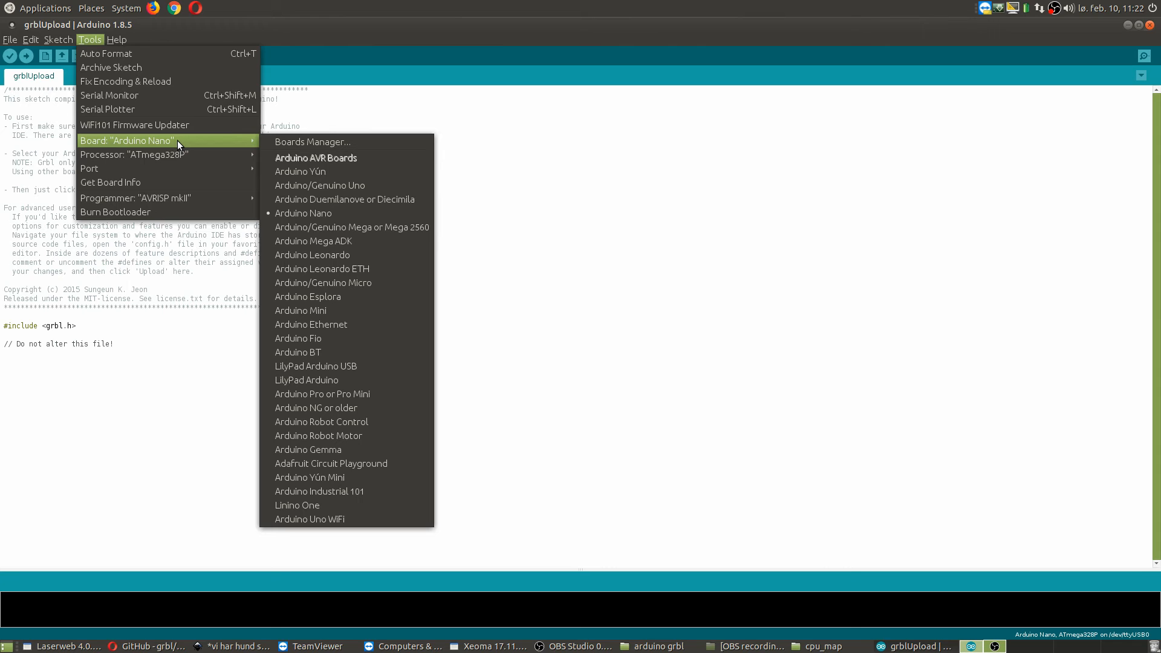
pyautogui.moveTo(117, 143)
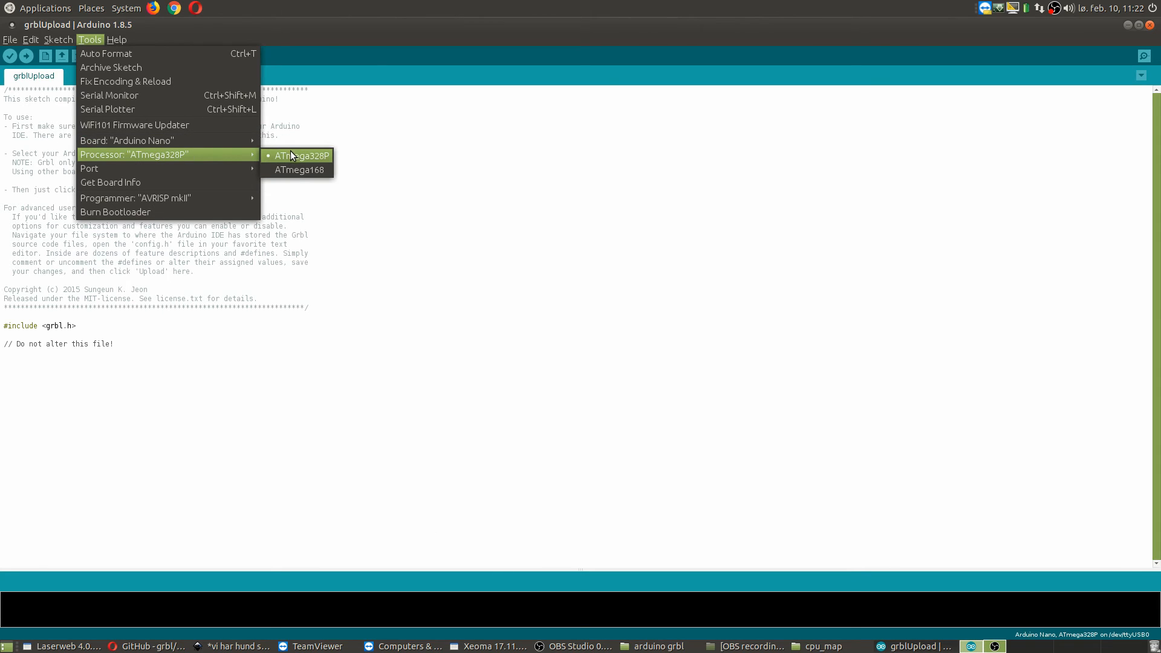
pyautogui.moveTo(90, 168)
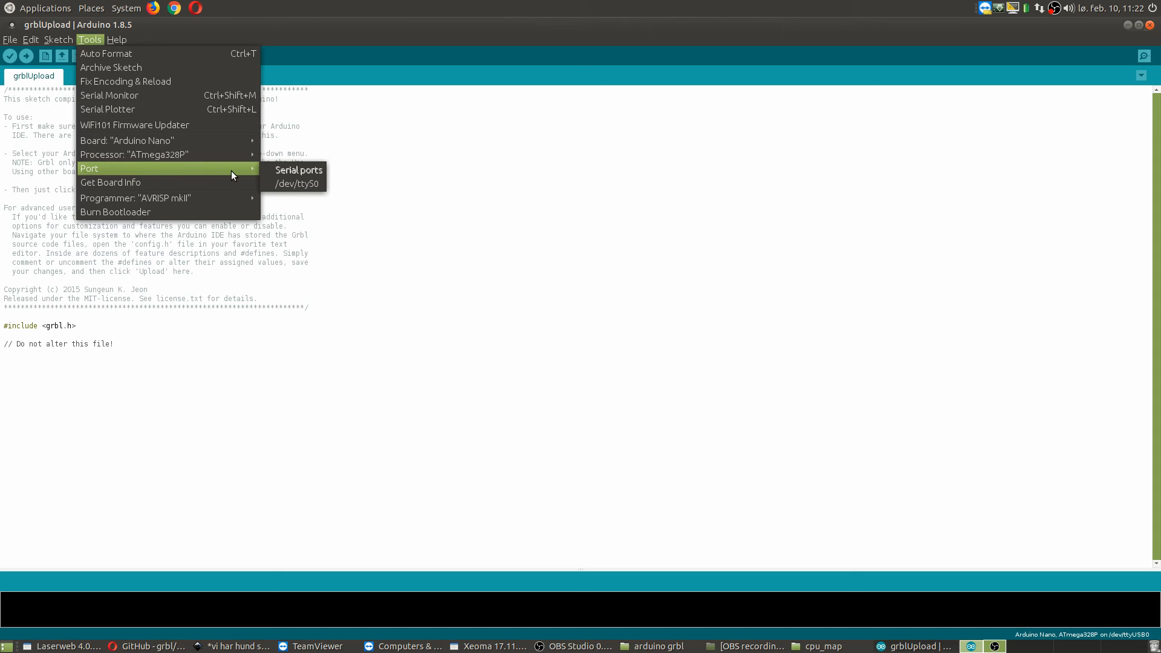
pyautogui.moveTo(300, 190)
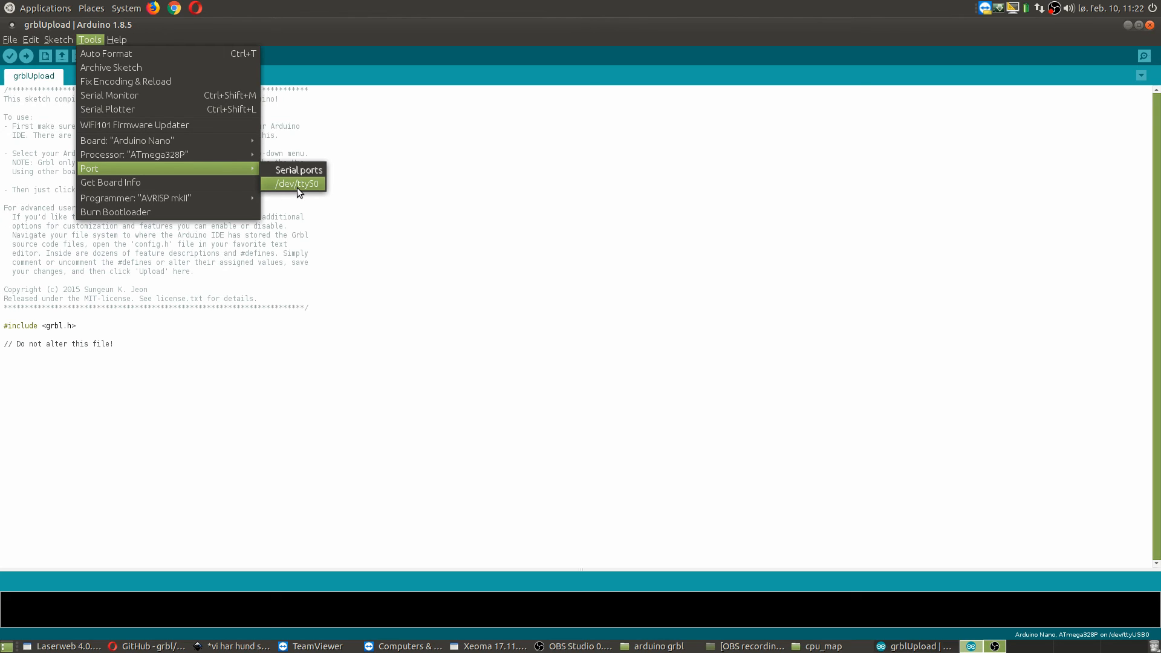
pyautogui.moveTo(283, 184)
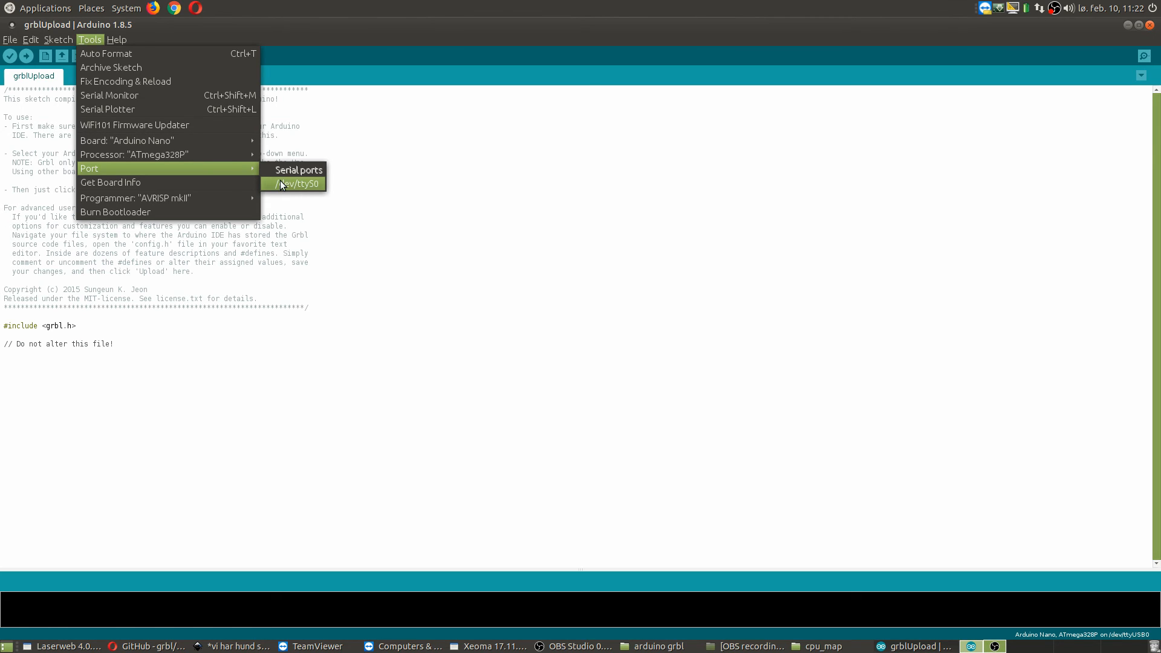
pyautogui.moveTo(266, 187)
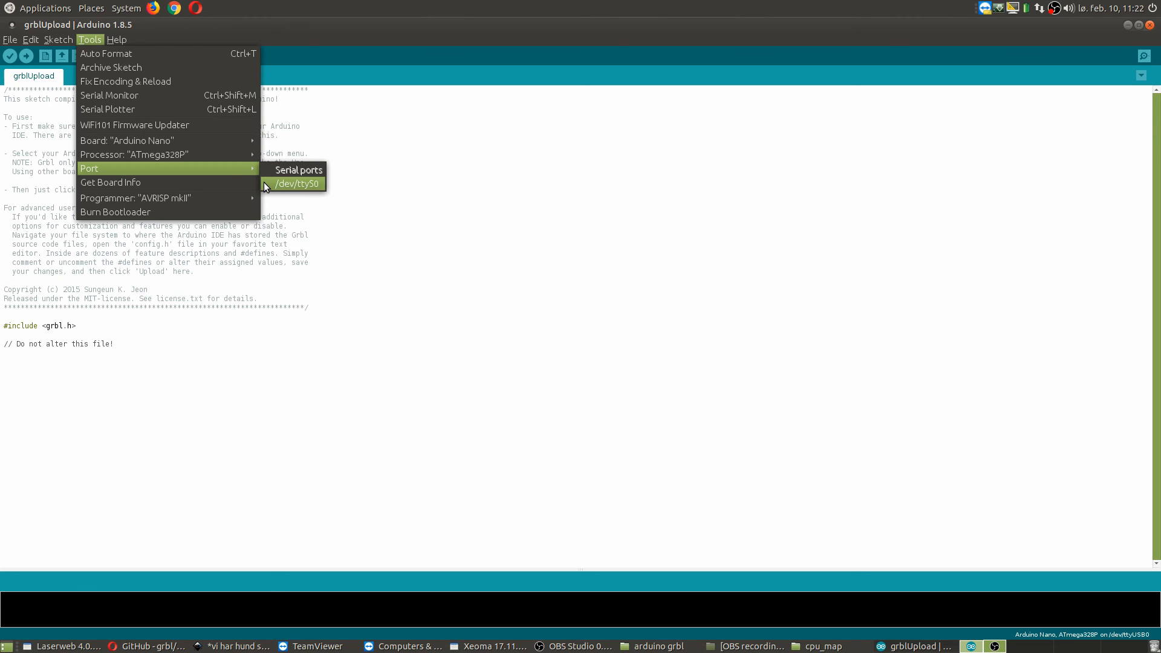
pyautogui.moveTo(264, 183)
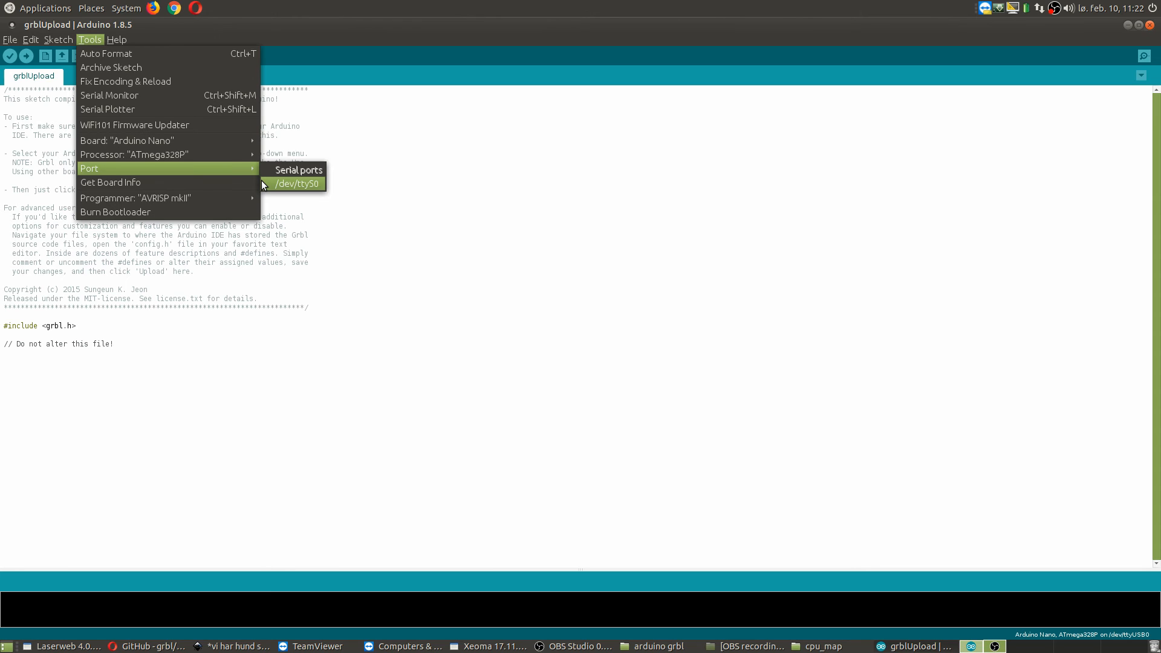
pyautogui.moveTo(138, 198)
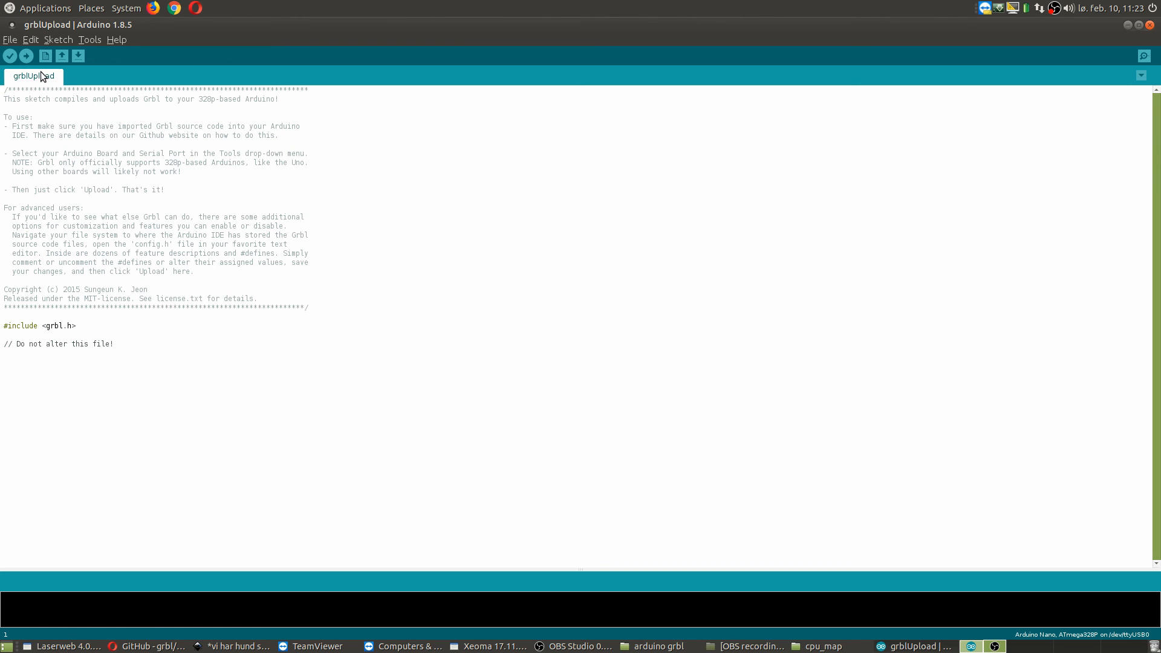
pyautogui.moveTo(26, 56)
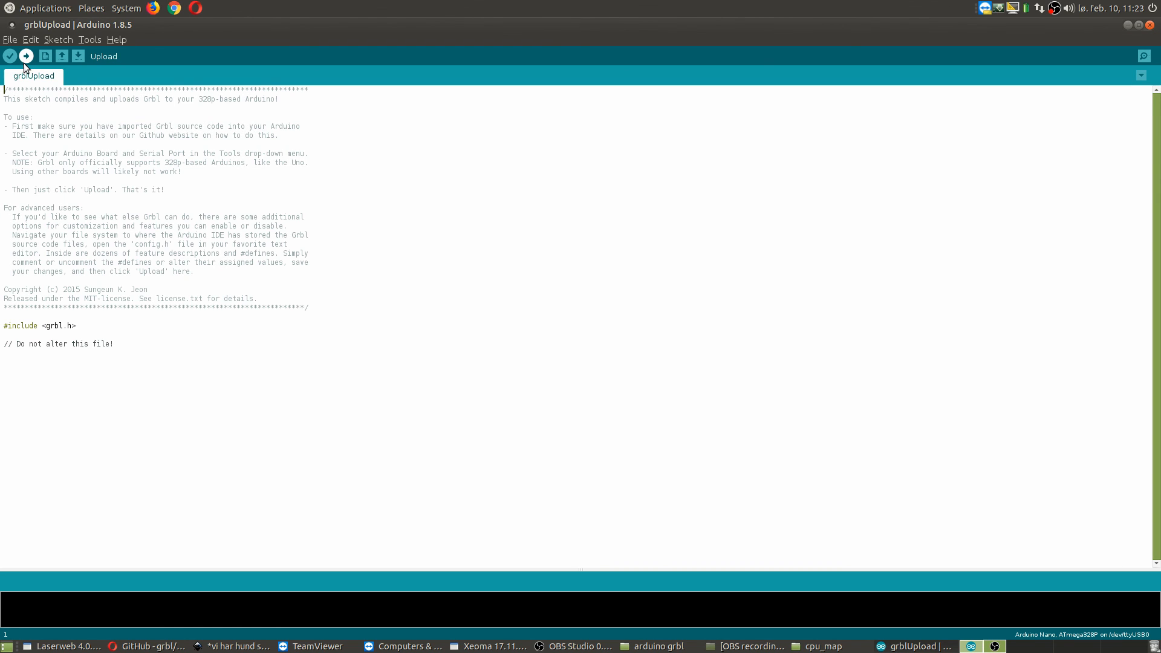
pyautogui.moveTo(125, 565)
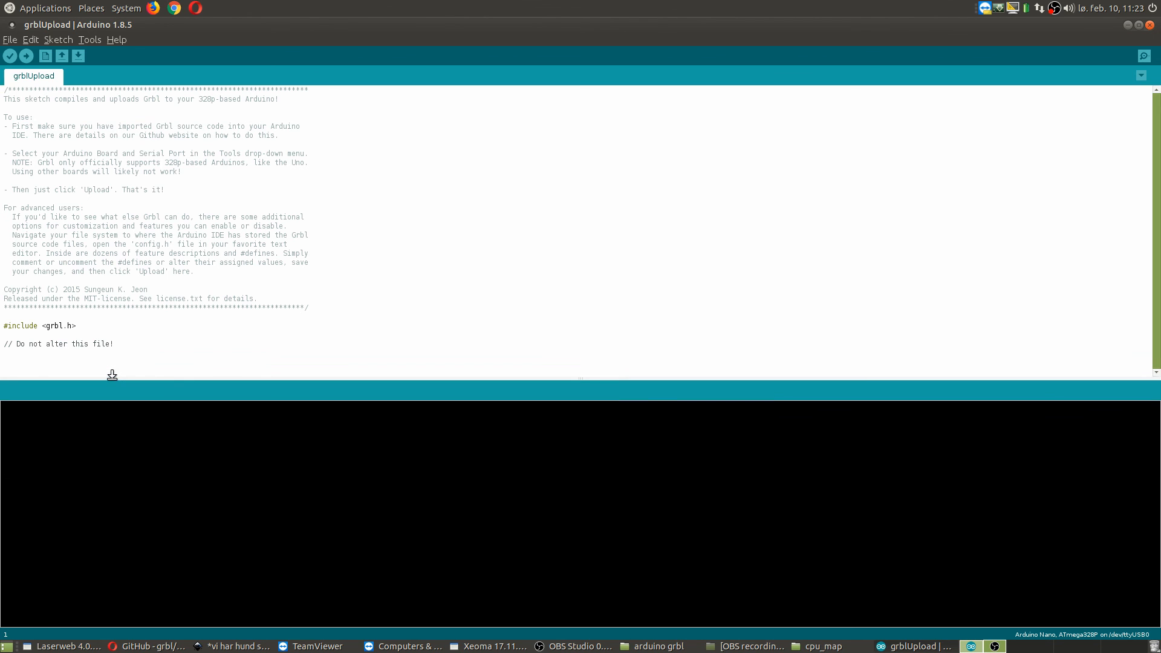
pyautogui.moveTo(117, 388)
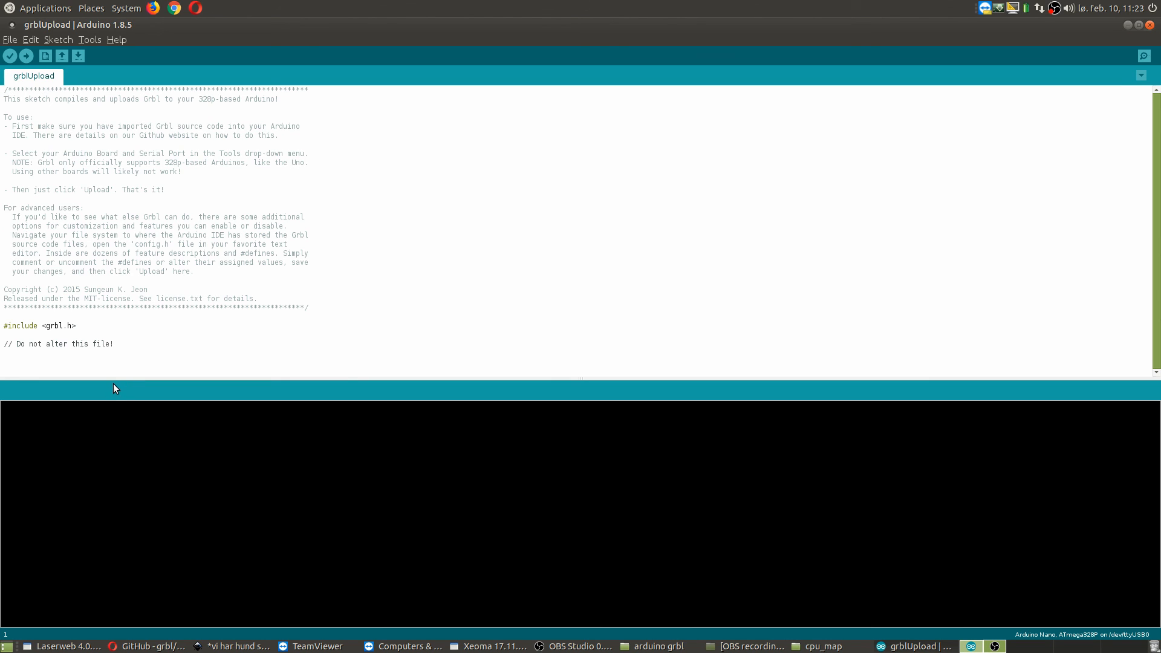
pyautogui.moveTo(111, 412)
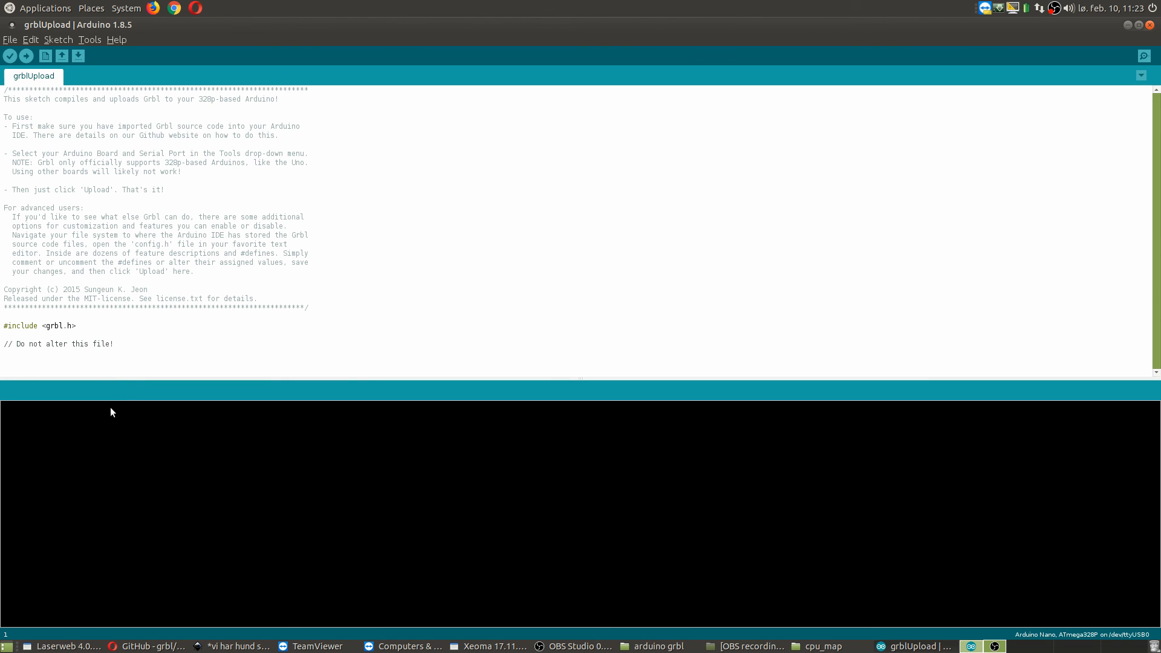